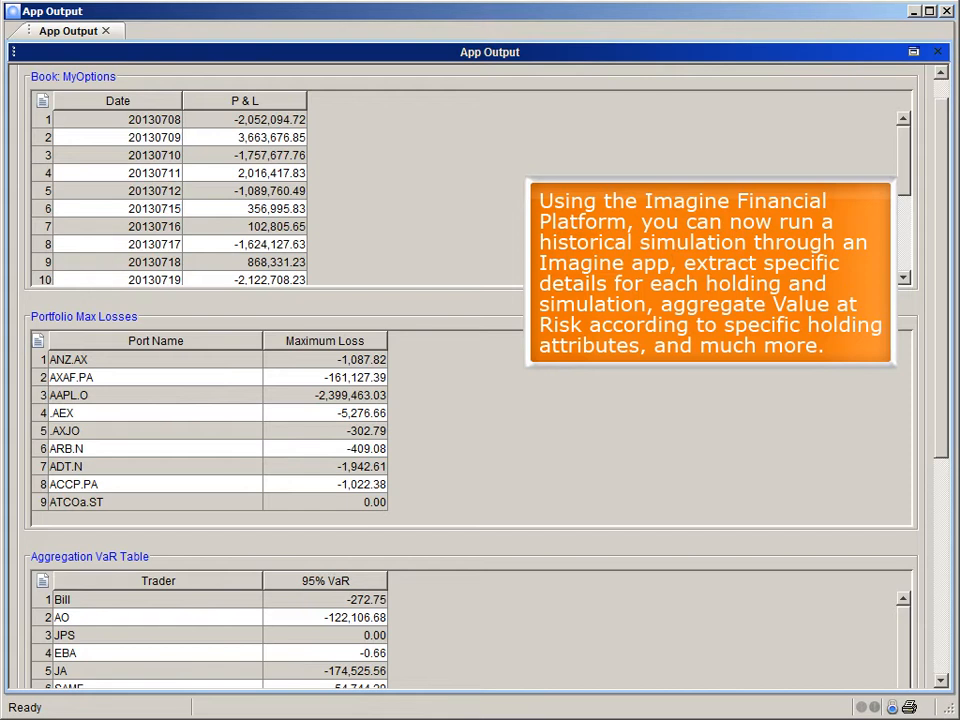
{"action": "mouse_move", "coordinate": [903, 185]}
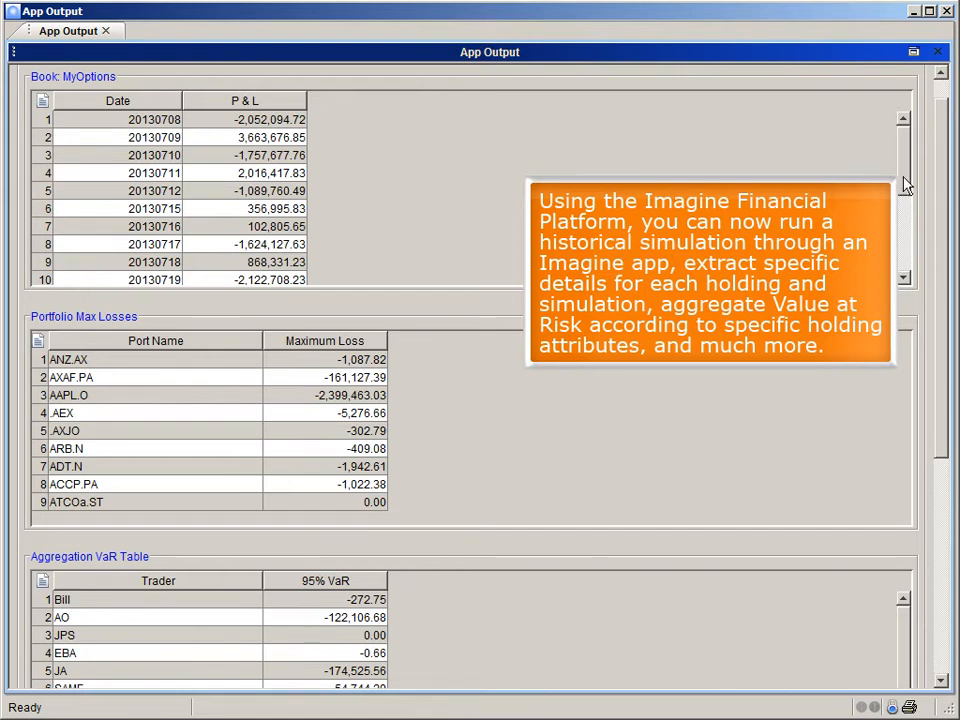
- Scroll through the MyOptions book view before starting a simulation
{"action": "scroll", "scroll_direction": "down", "scroll_amount": 3}
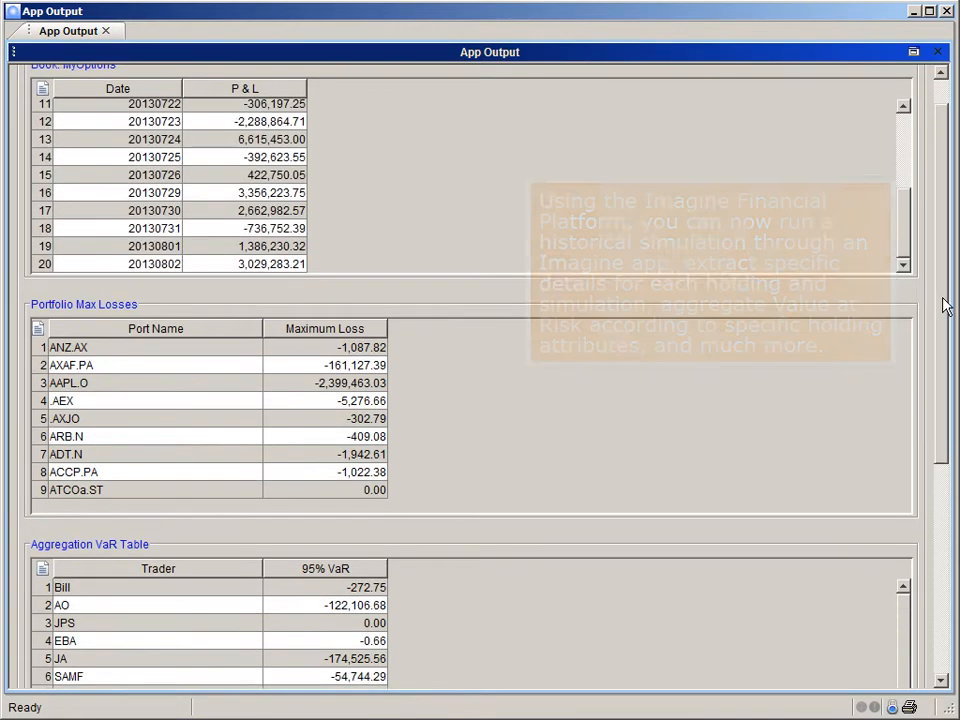
{"action": "scroll", "scroll_direction": "down", "scroll_amount": 3}
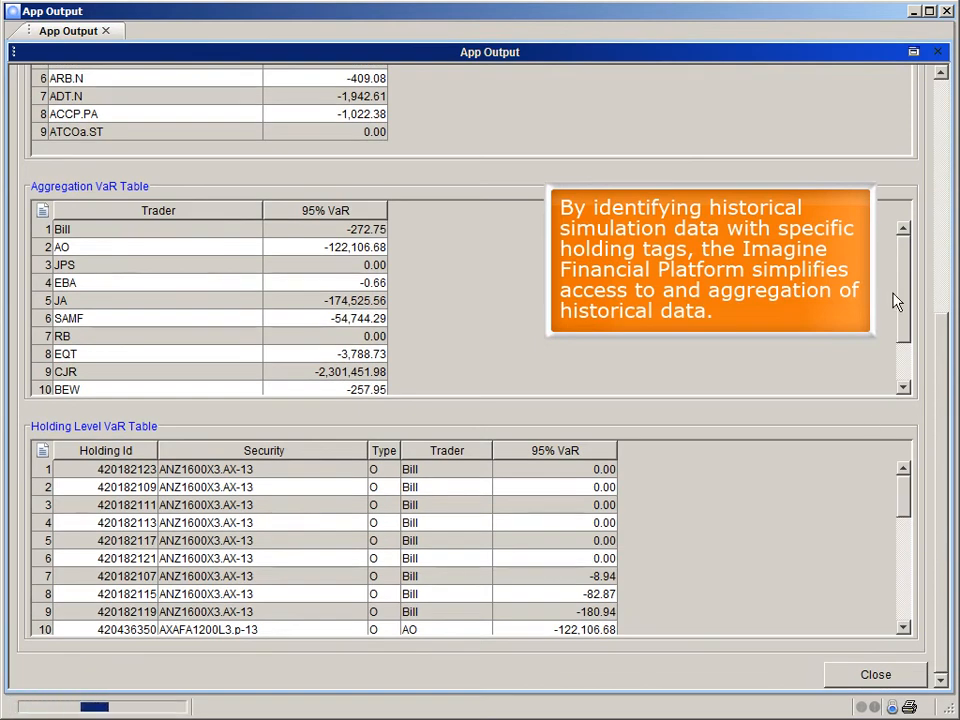
{"action": "scroll", "scroll_direction": "down", "scroll_amount": 3}
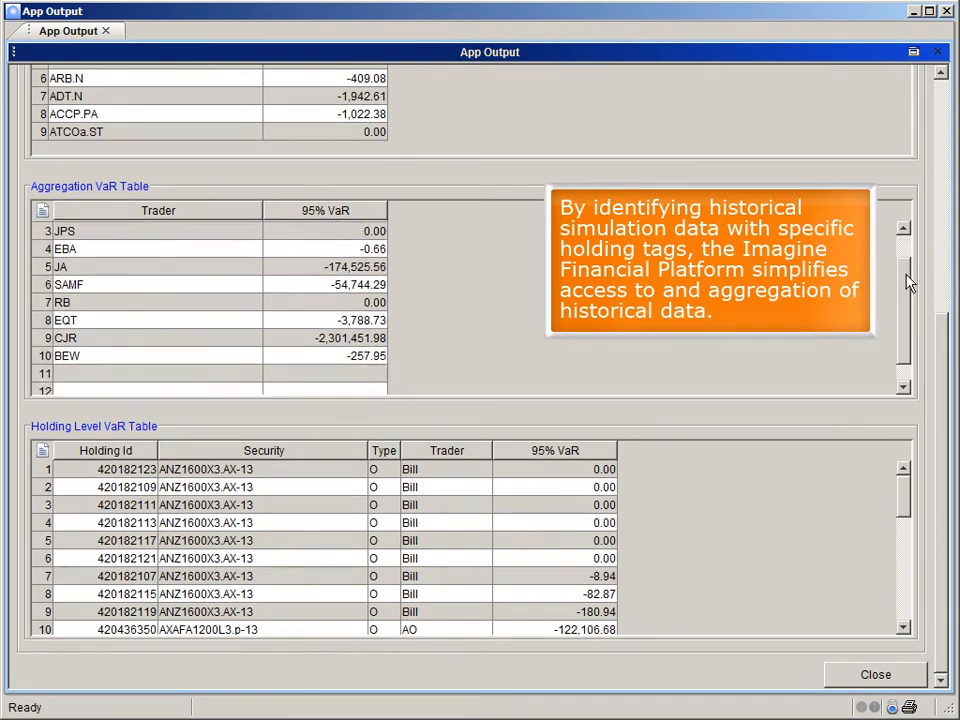
{"action": "scroll", "scroll_direction": "down", "scroll_amount": 3}
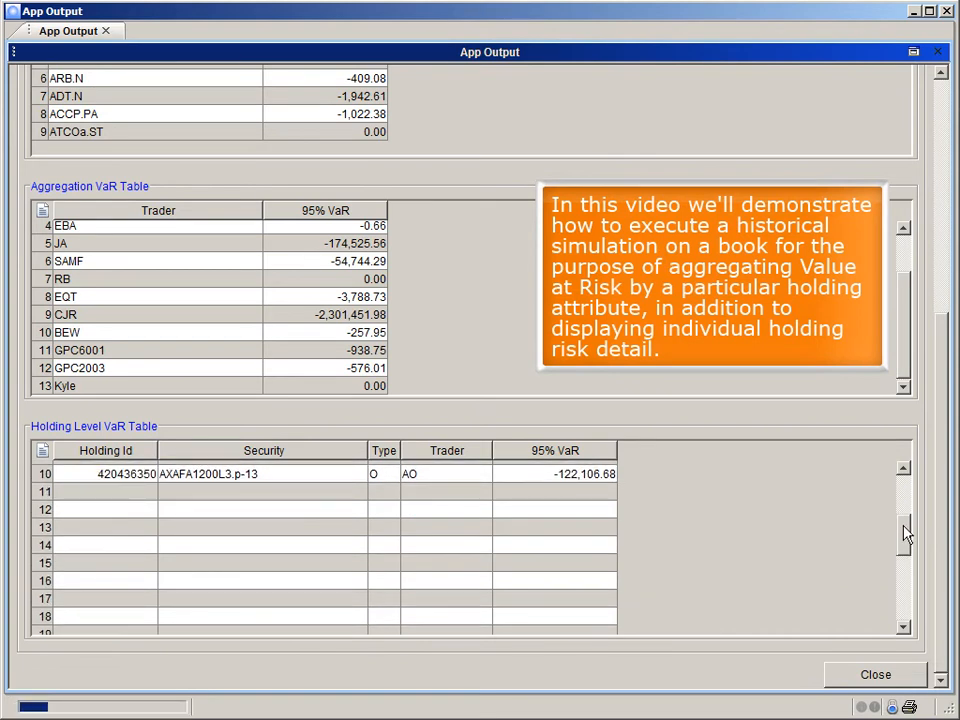
{"action": "scroll", "scroll_direction": "down", "scroll_amount": 3}
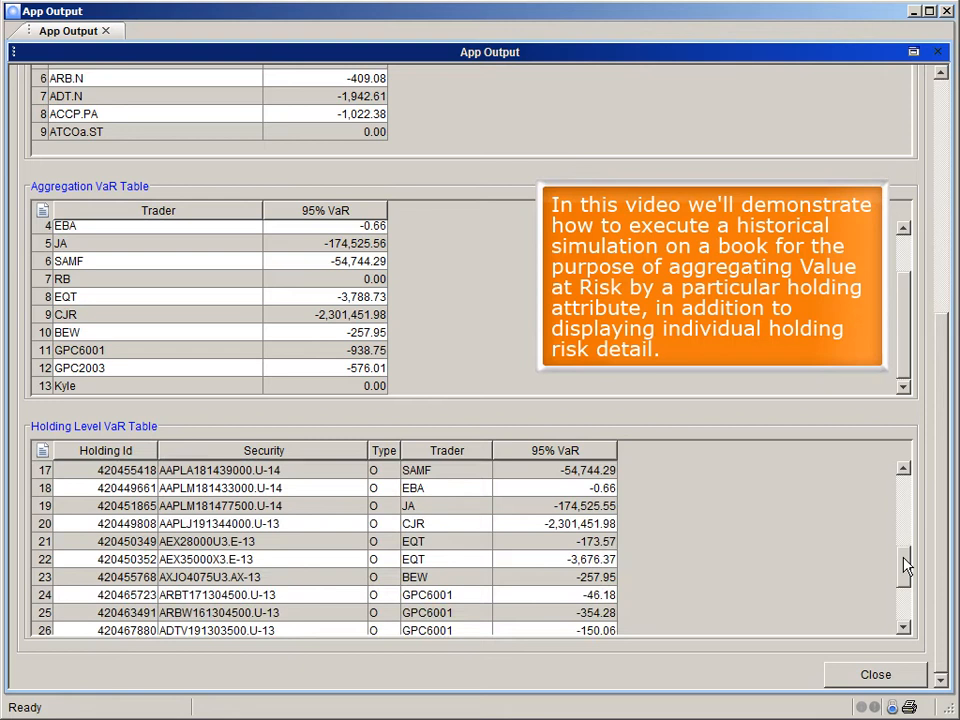
{"action": "scroll", "scroll_direction": "down", "scroll_amount": 3}
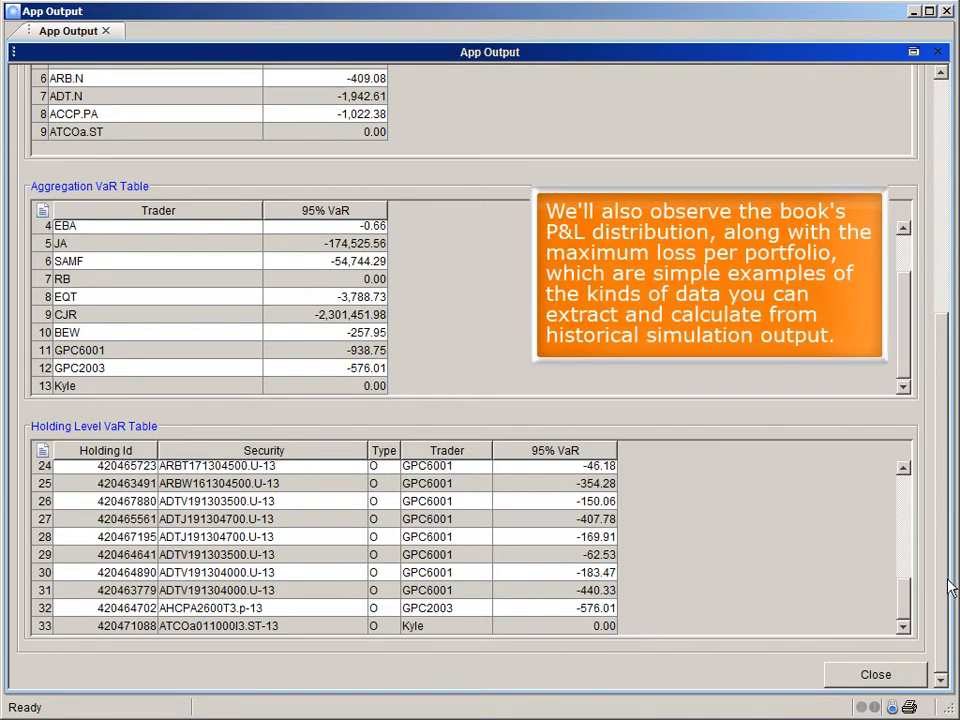
{"action": "scroll", "scroll_direction": "up", "scroll_amount": 3}
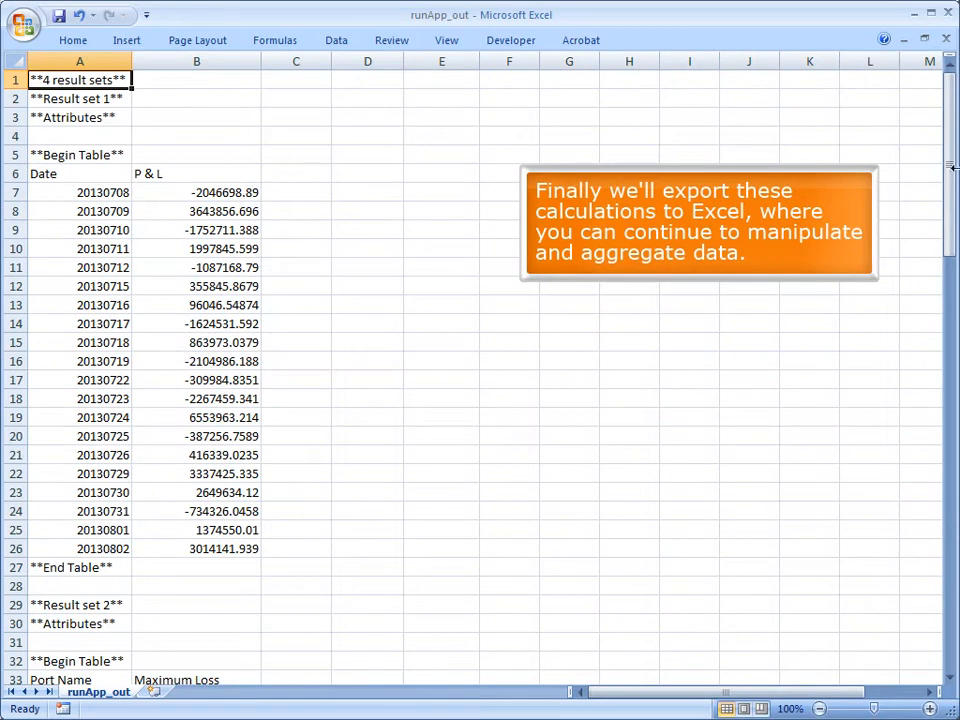
{"action": "scroll", "scroll_direction": "down", "scroll_amount": 3}
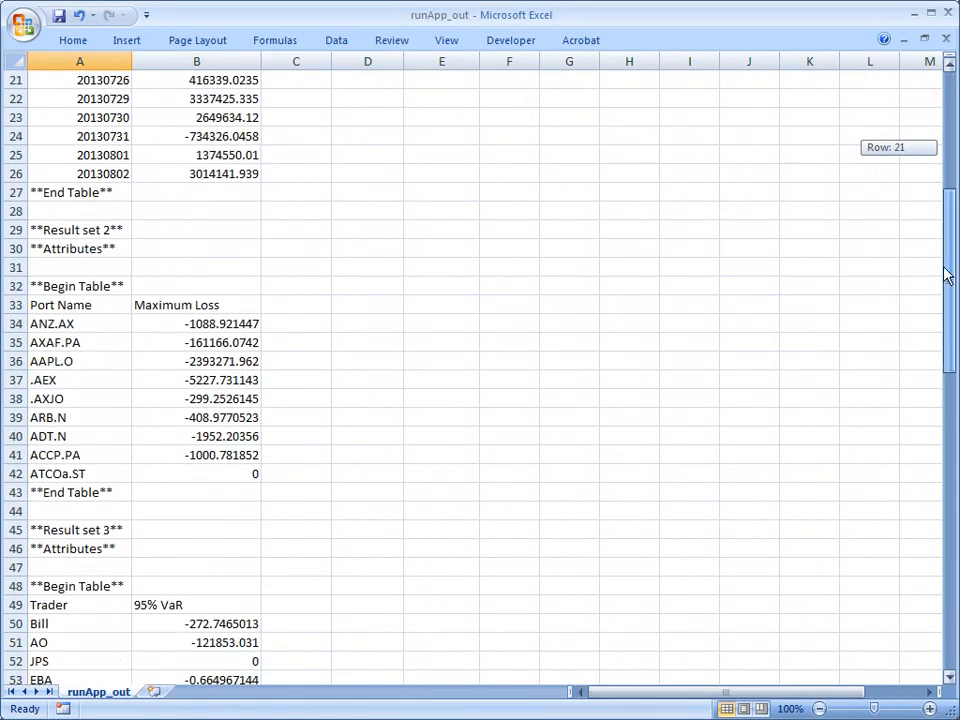
{"action": "scroll", "scroll_direction": "down", "scroll_amount": 3}
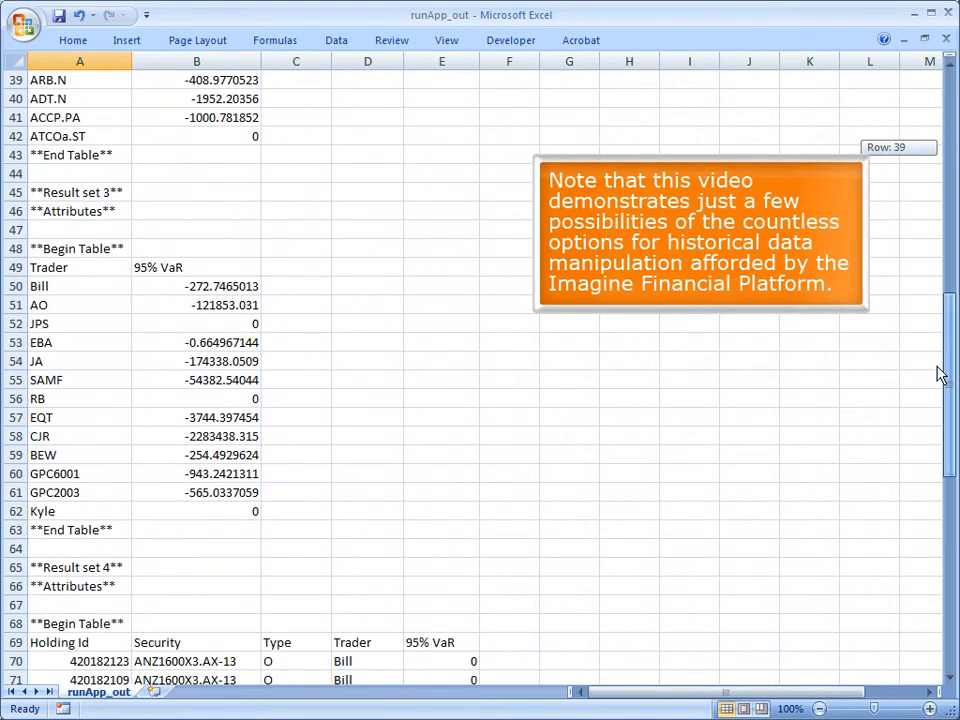
{"action": "scroll", "scroll_direction": "down", "scroll_amount": 3}
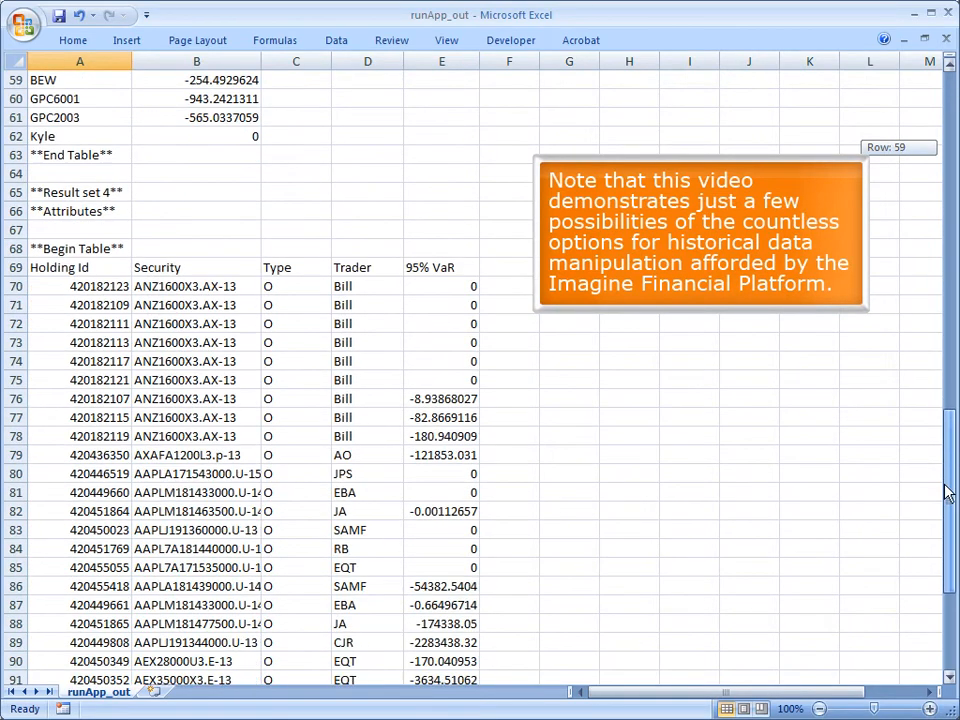
{"action": "scroll", "scroll_direction": "down", "scroll_amount": 3}
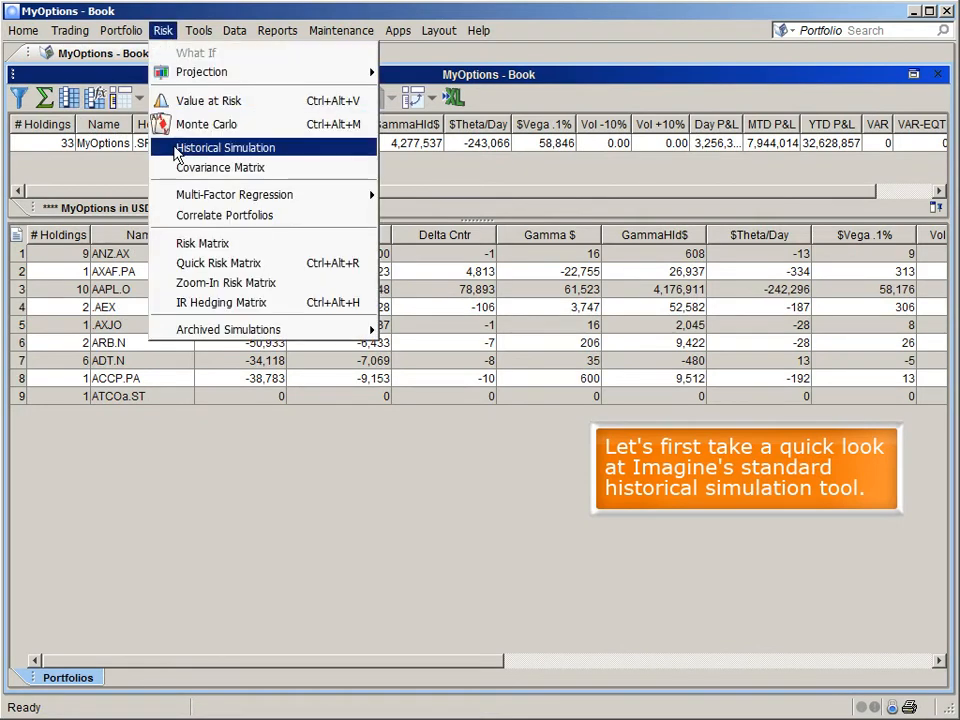
- Launch Historical Simulation, load HistSim1, and show its run options
{"action": "left_click", "coordinate": [224, 147]}
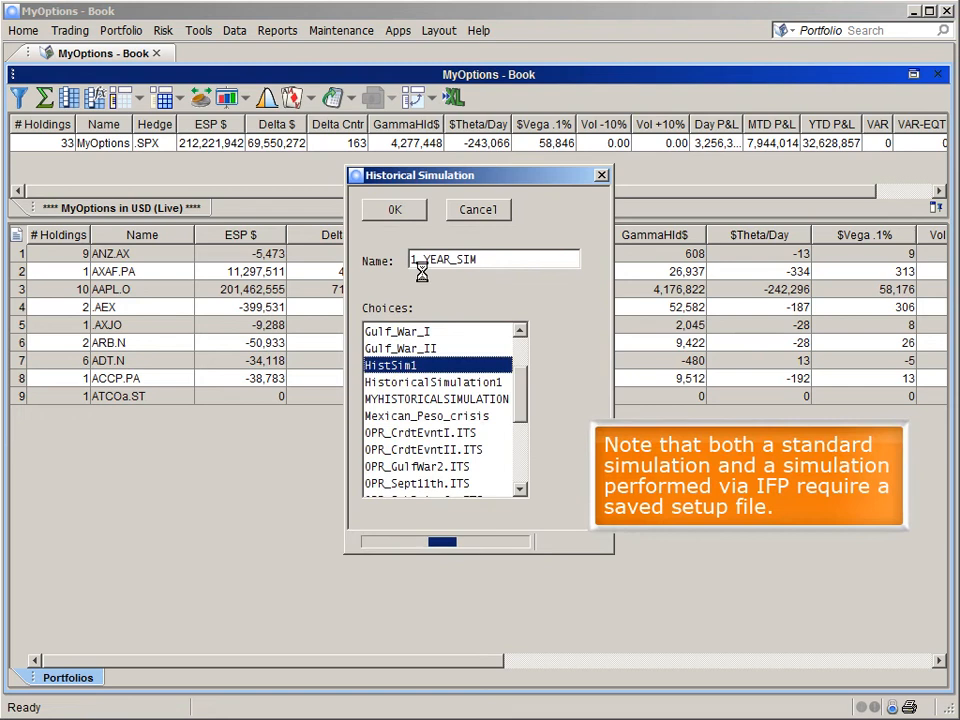
{"action": "left_click", "coordinate": [394, 209]}
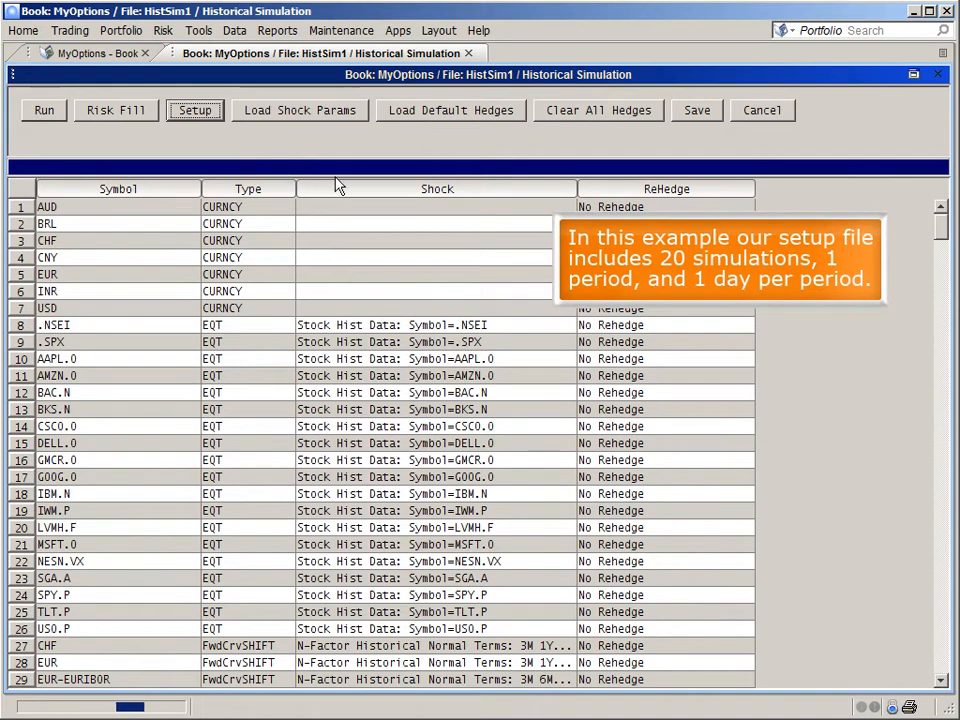
{"action": "left_click", "coordinate": [195, 110]}
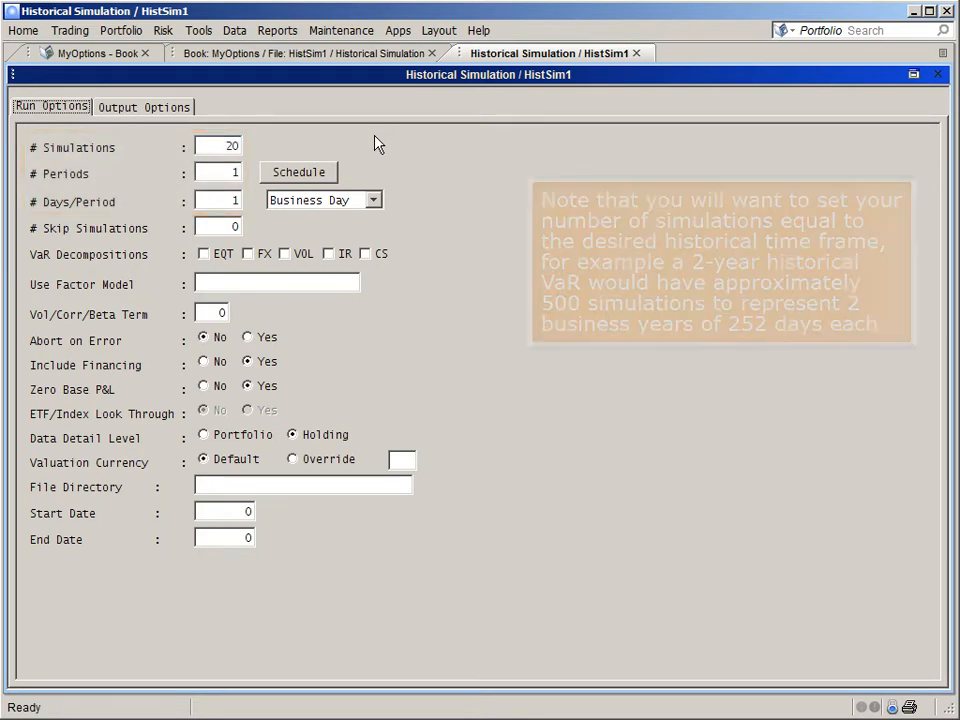
- Try 50 in # Simulations, then restore it to 20
{"action": "triple_click", "coordinate": [218, 146]}
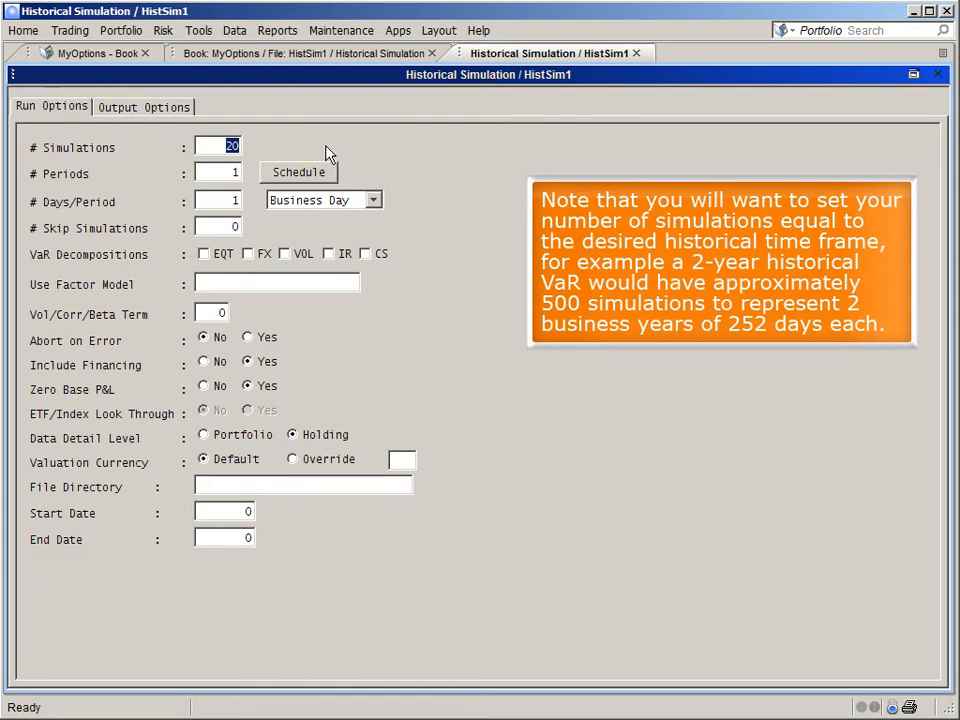
{"action": "type", "text": "50"}
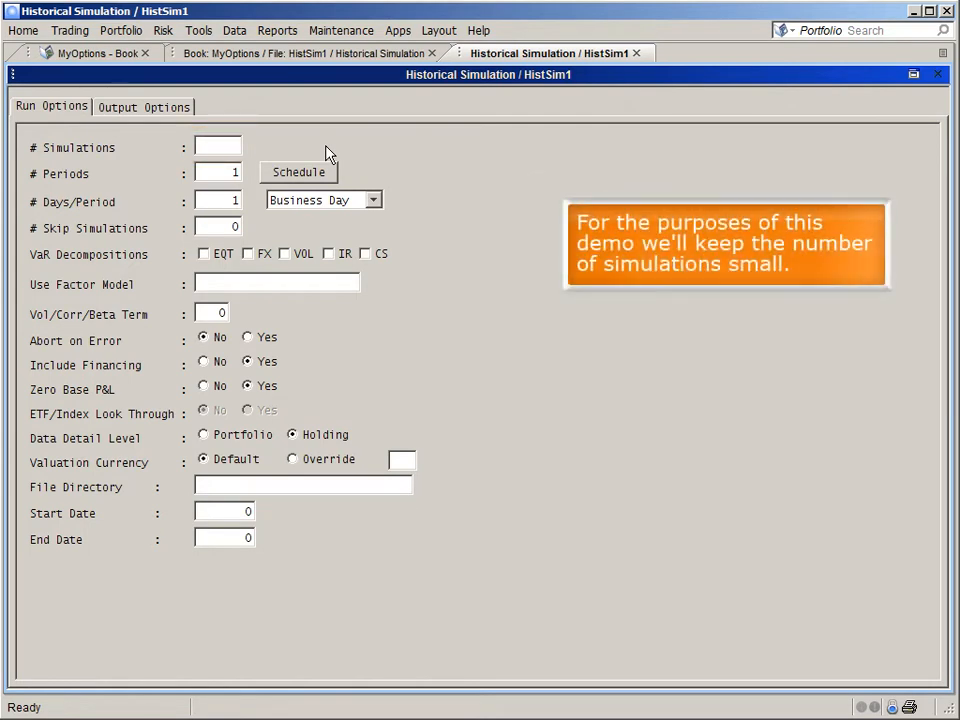
{"action": "type", "text": "20"}
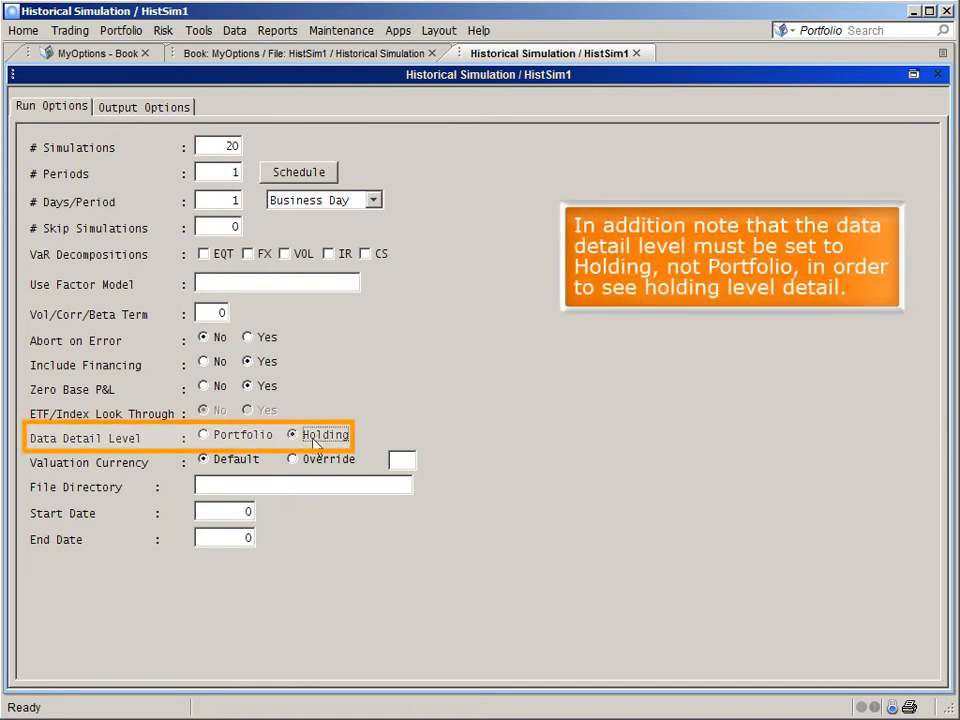
{"action": "mouse_move", "coordinate": [480, 350]}
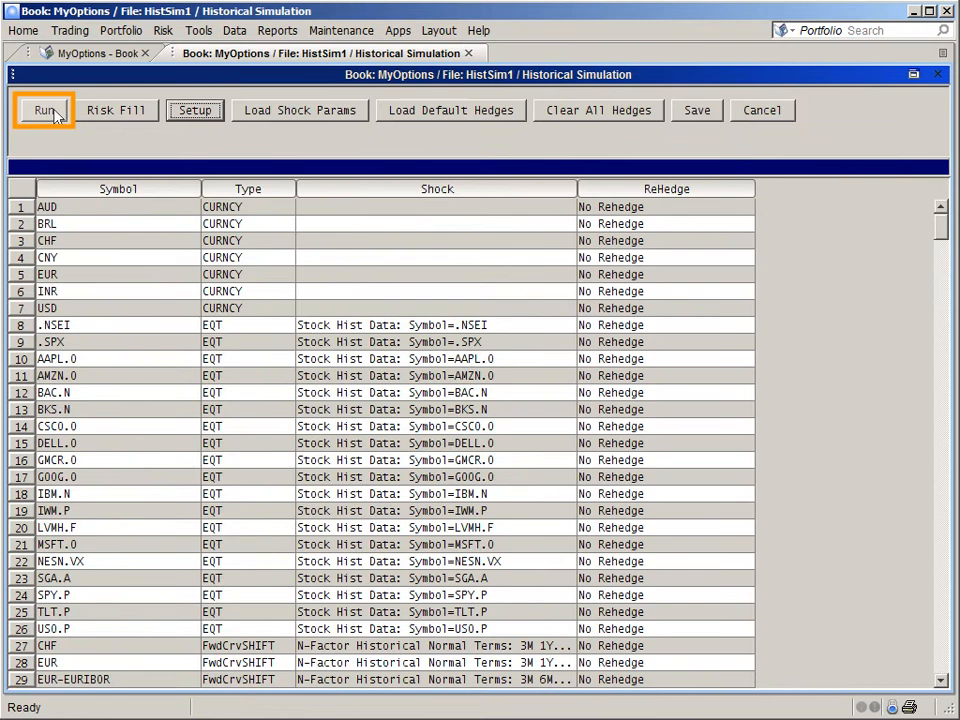
- Run HistSim1 on MyOptions to get the 20130708 Simulation Summary
{"action": "left_click", "coordinate": [43, 110]}
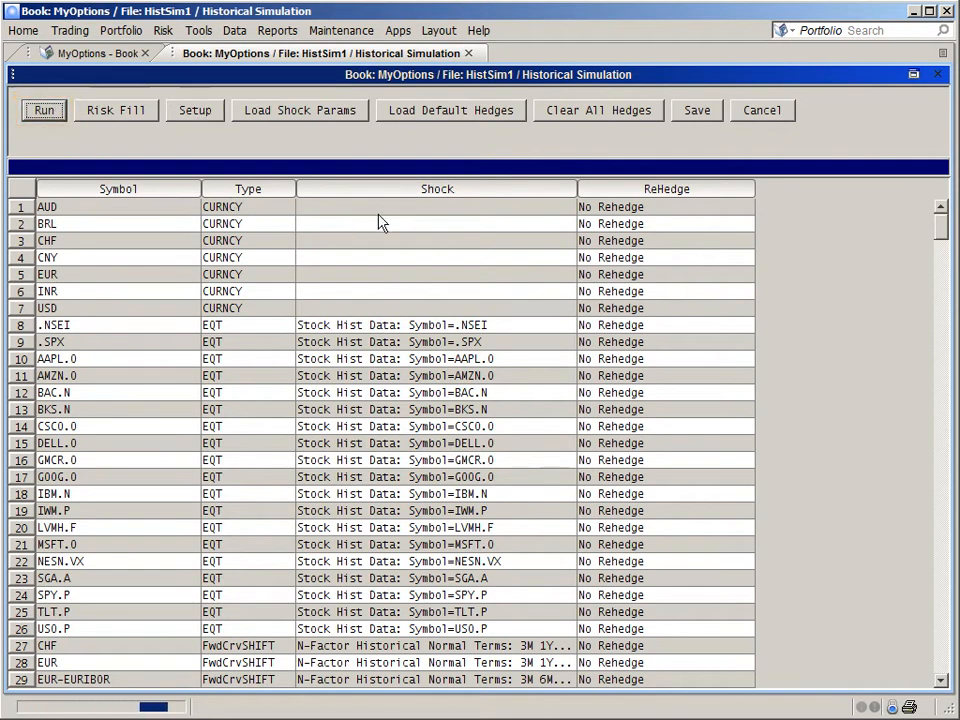
{"action": "left_click", "coordinate": [43, 110]}
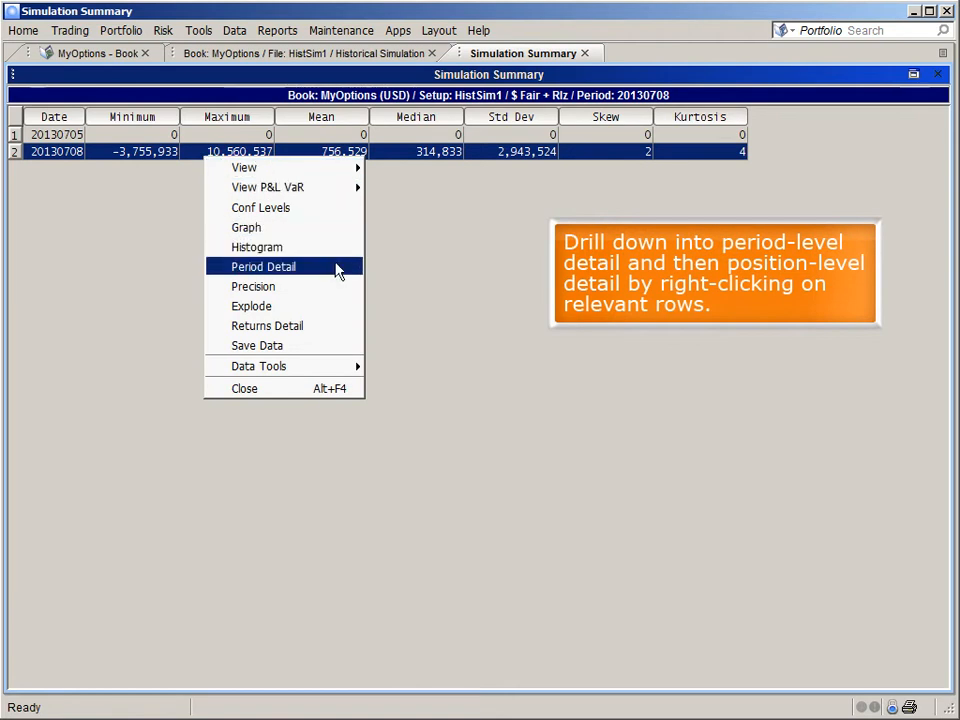
- Drill into the 20130708 period detail, scan its columns, and right-click a simulated date
{"action": "left_click", "coordinate": [263, 266]}
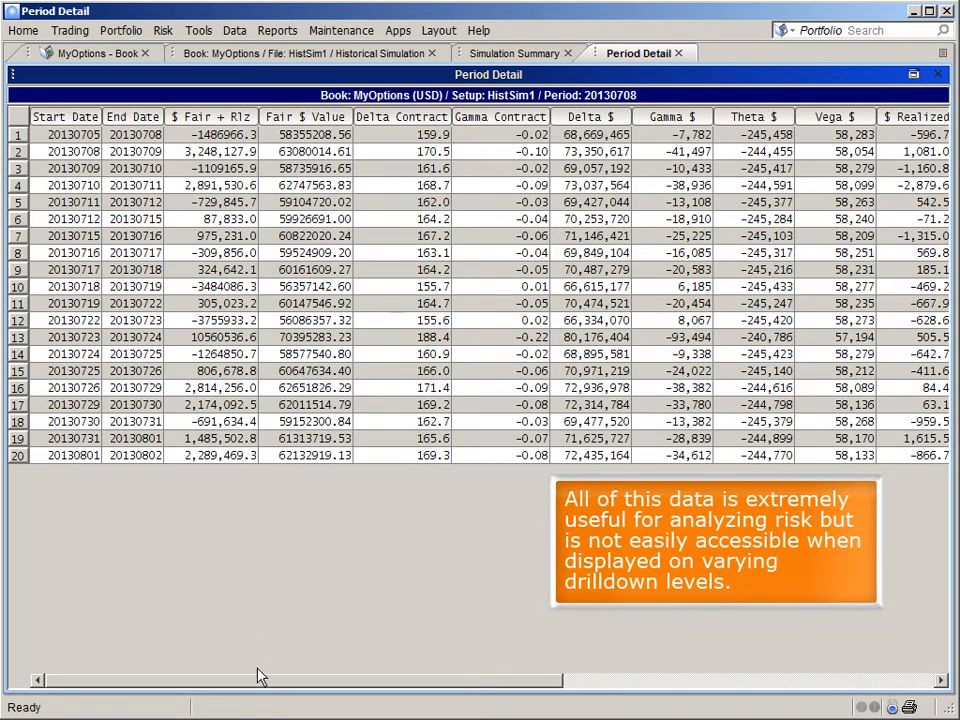
{"action": "scroll", "scroll_direction": "right", "scroll_amount": 3}
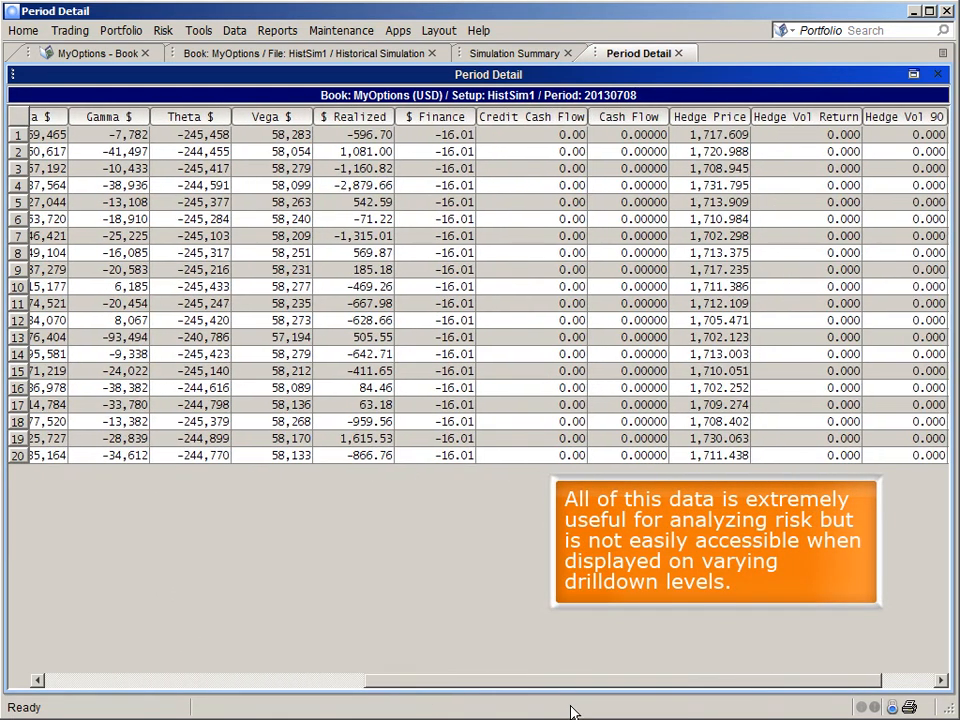
{"action": "scroll", "scroll_direction": "left", "scroll_amount": 3}
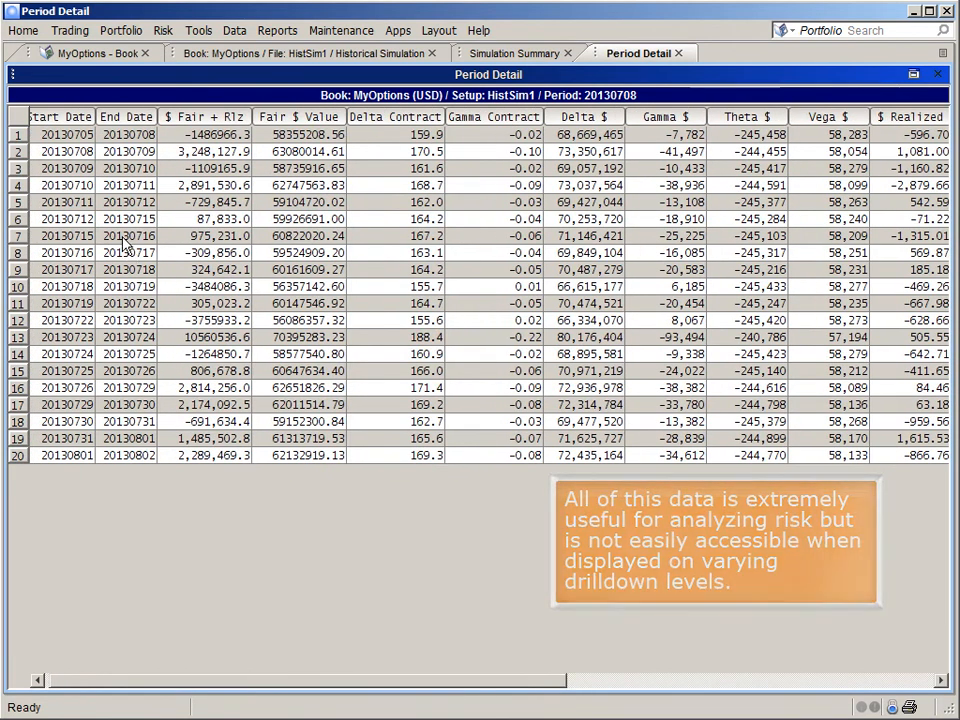
{"action": "right_click", "coordinate": [127, 235]}
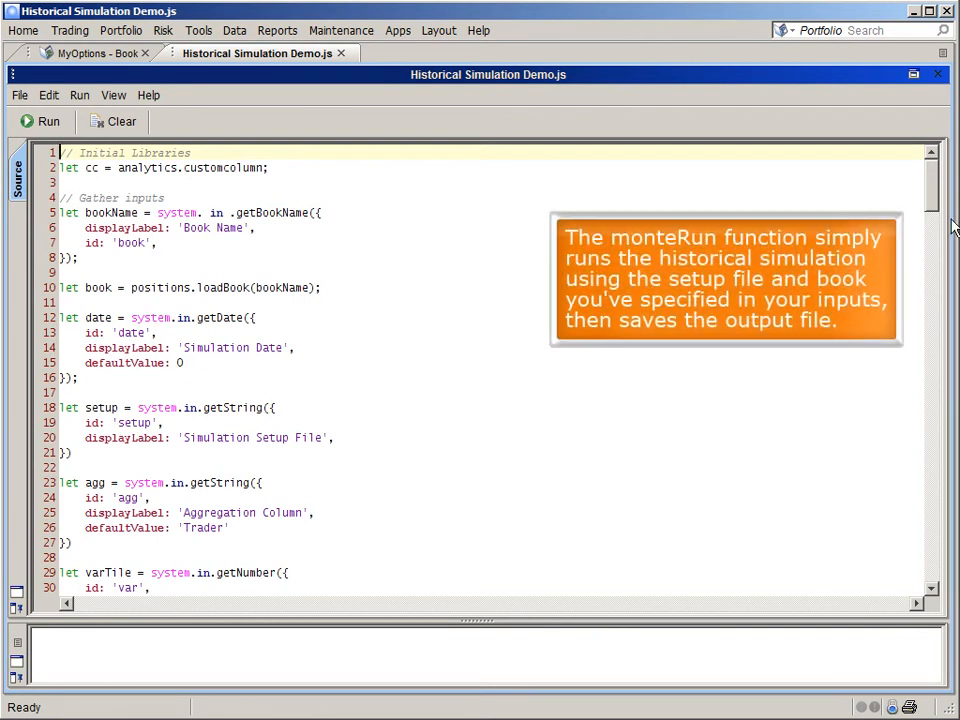
{"action": "scroll", "scroll_direction": "down", "scroll_amount": 3}
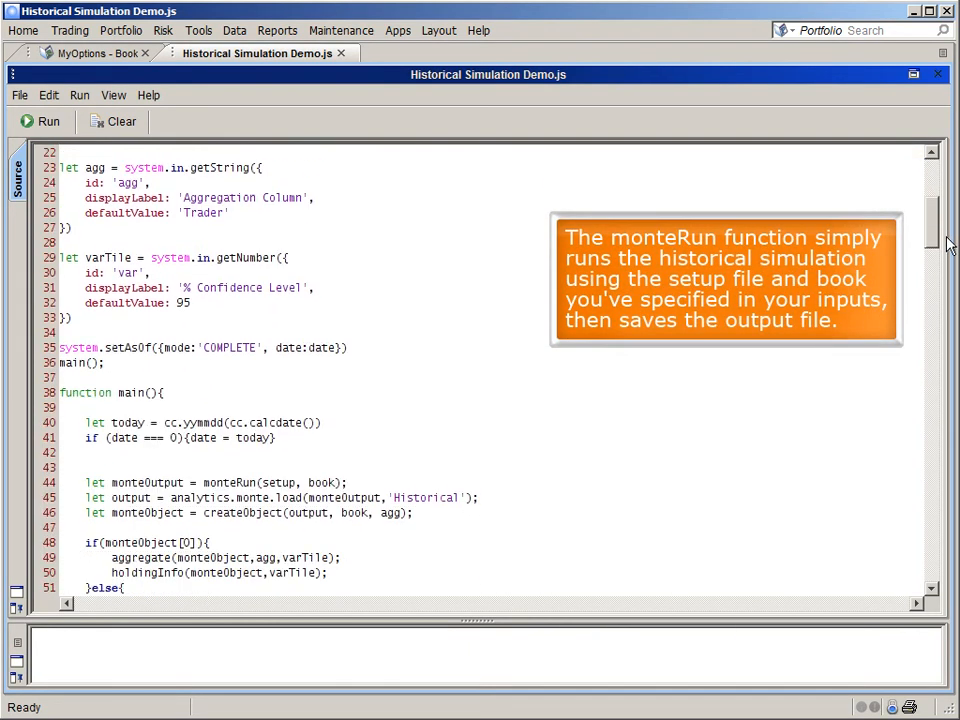
{"action": "scroll", "scroll_direction": "down", "scroll_amount": 3}
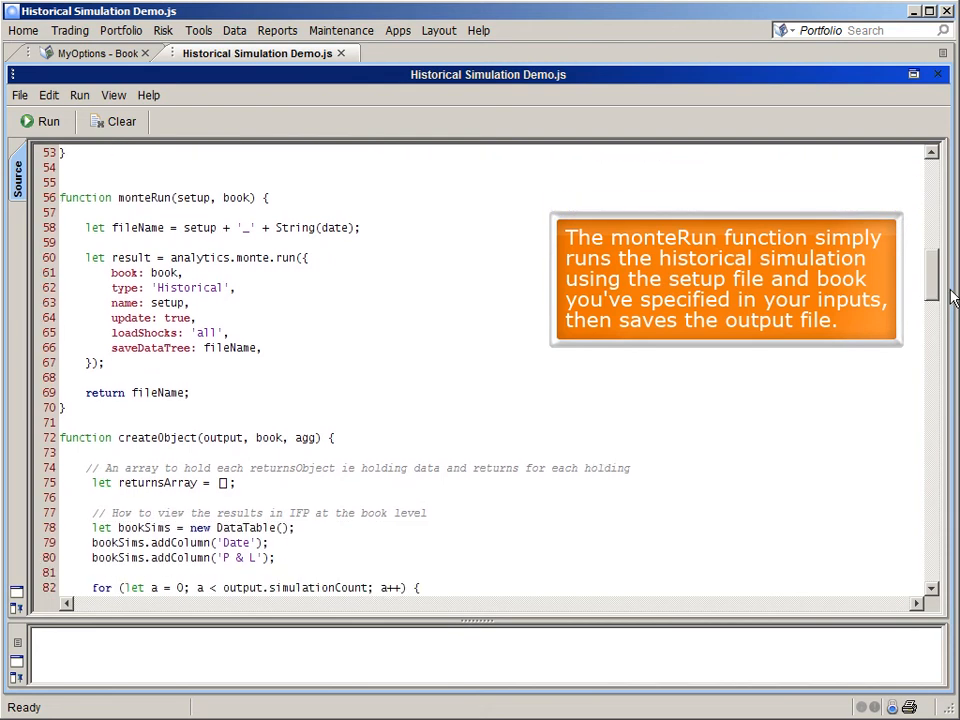
{"action": "scroll", "scroll_direction": "down", "scroll_amount": 3}
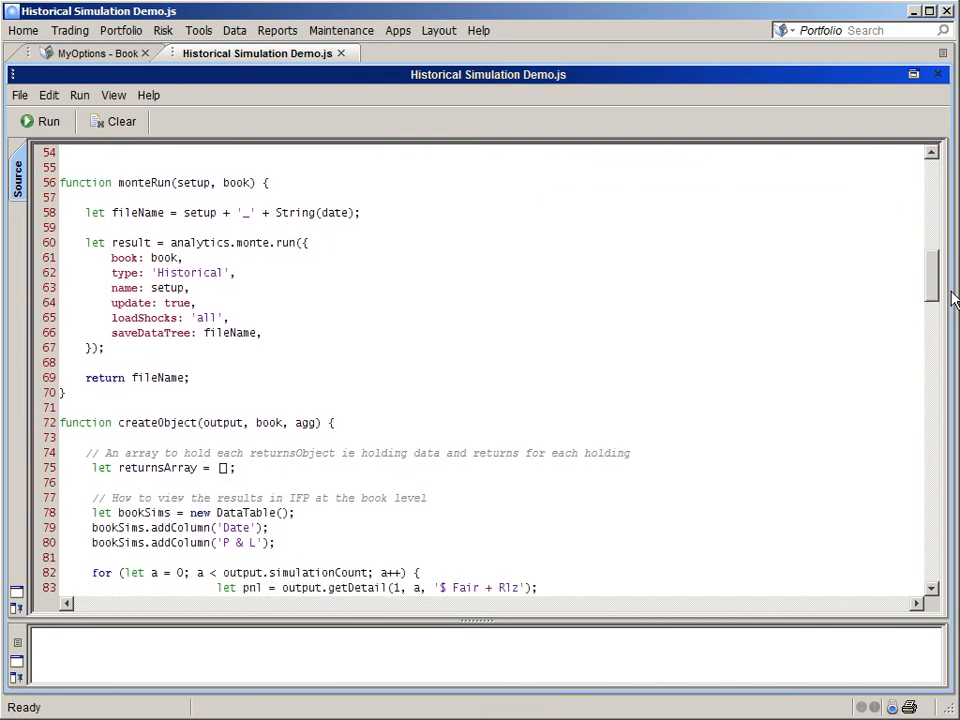
{"action": "scroll", "scroll_direction": "down", "scroll_amount": 3}
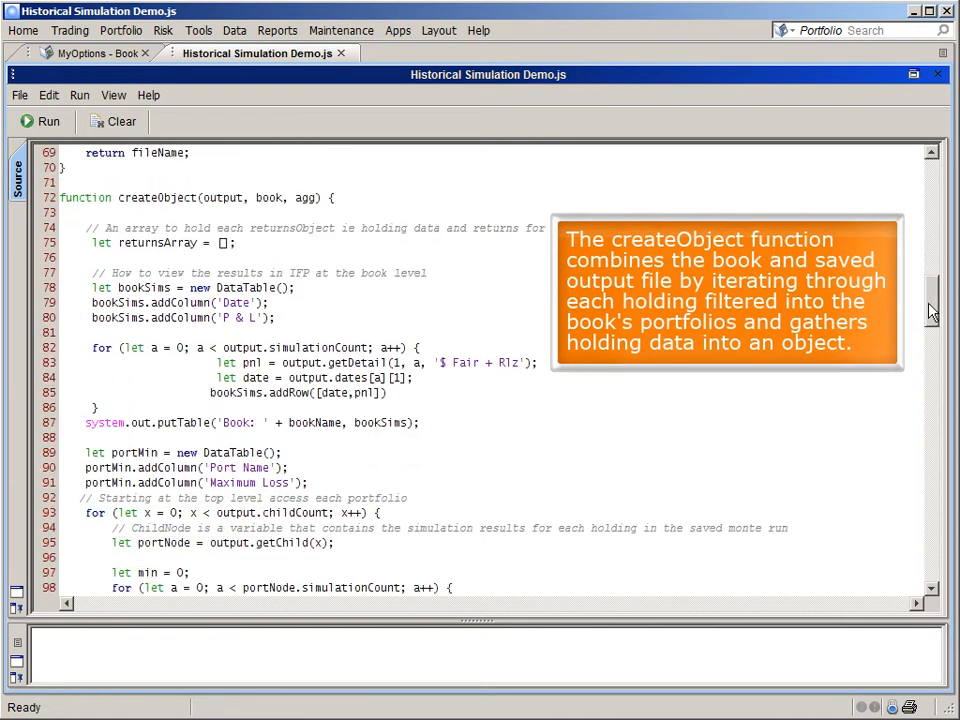
{"action": "scroll", "scroll_direction": "down", "scroll_amount": 3}
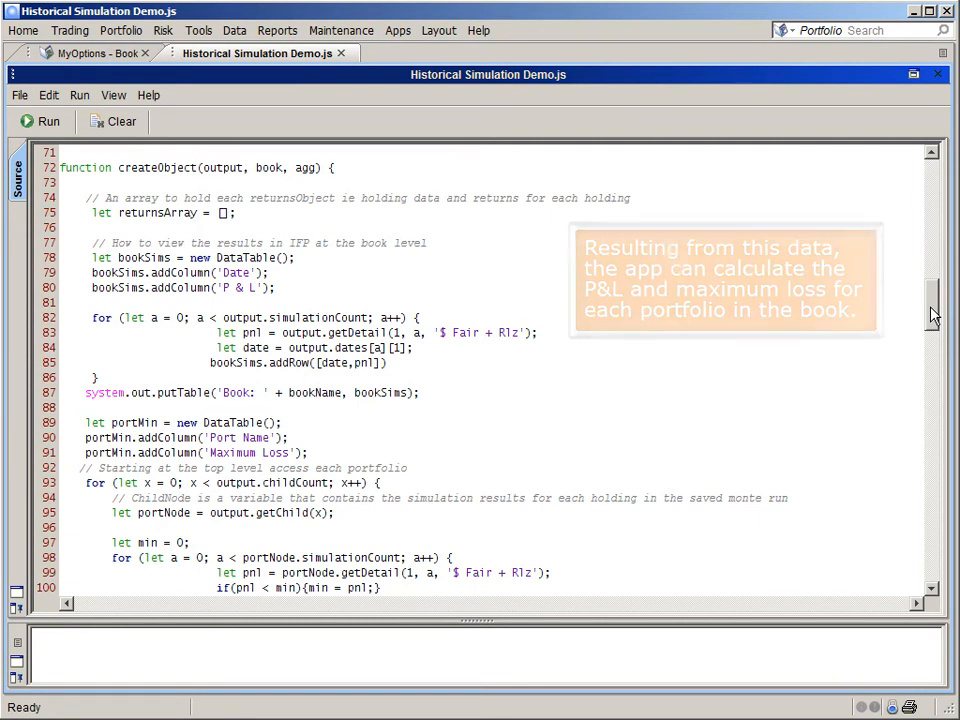
{"action": "scroll", "scroll_direction": "down", "scroll_amount": 3}
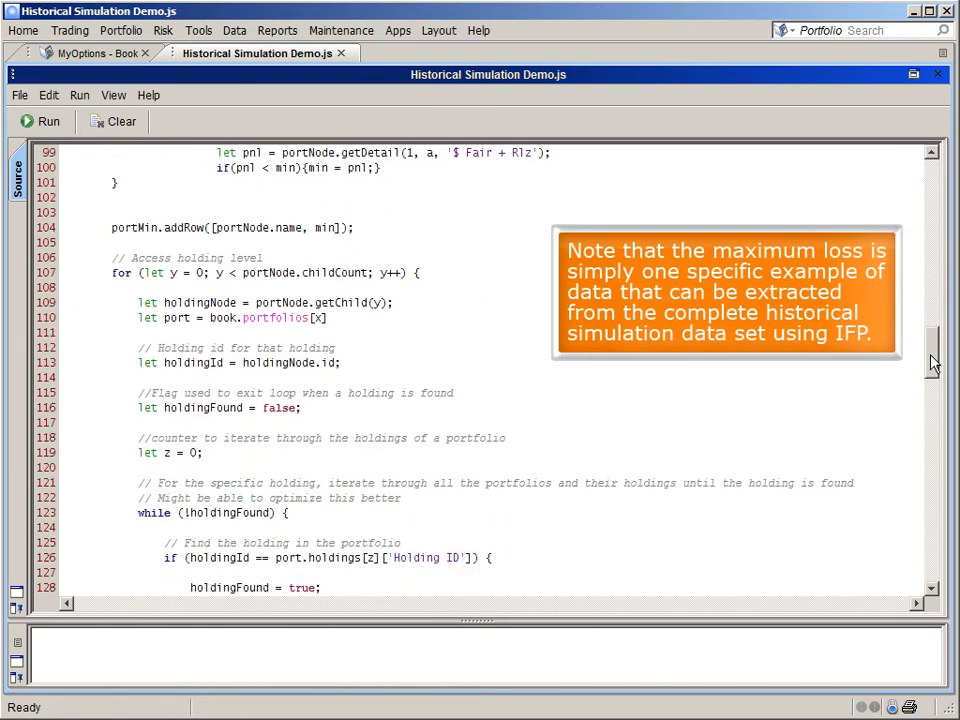
{"action": "scroll", "scroll_direction": "down", "scroll_amount": 3}
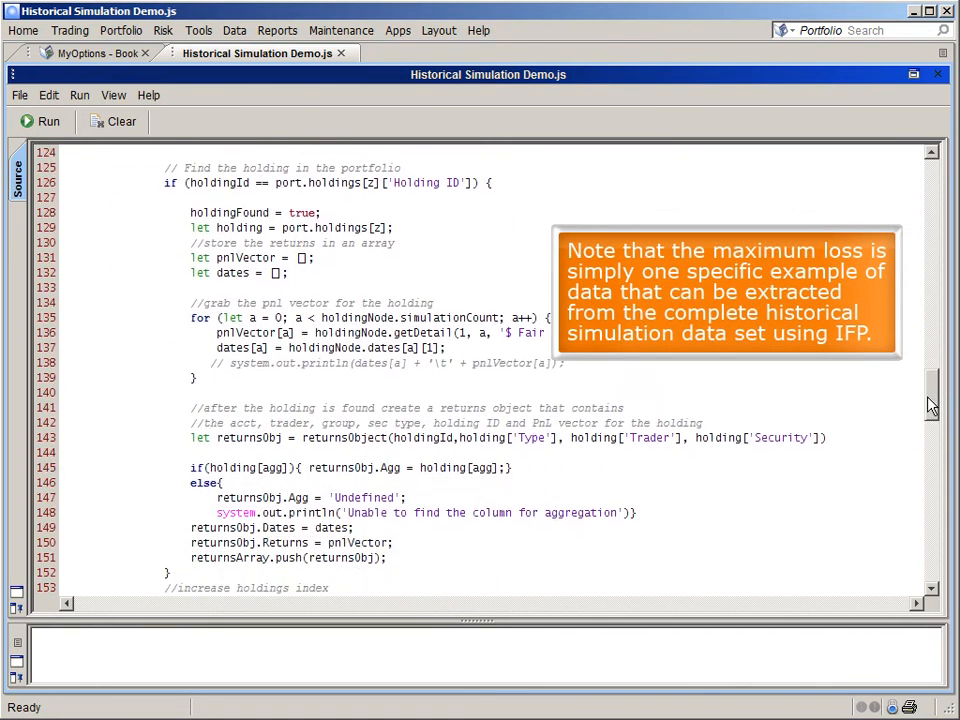
{"action": "scroll", "scroll_direction": "down", "scroll_amount": 3}
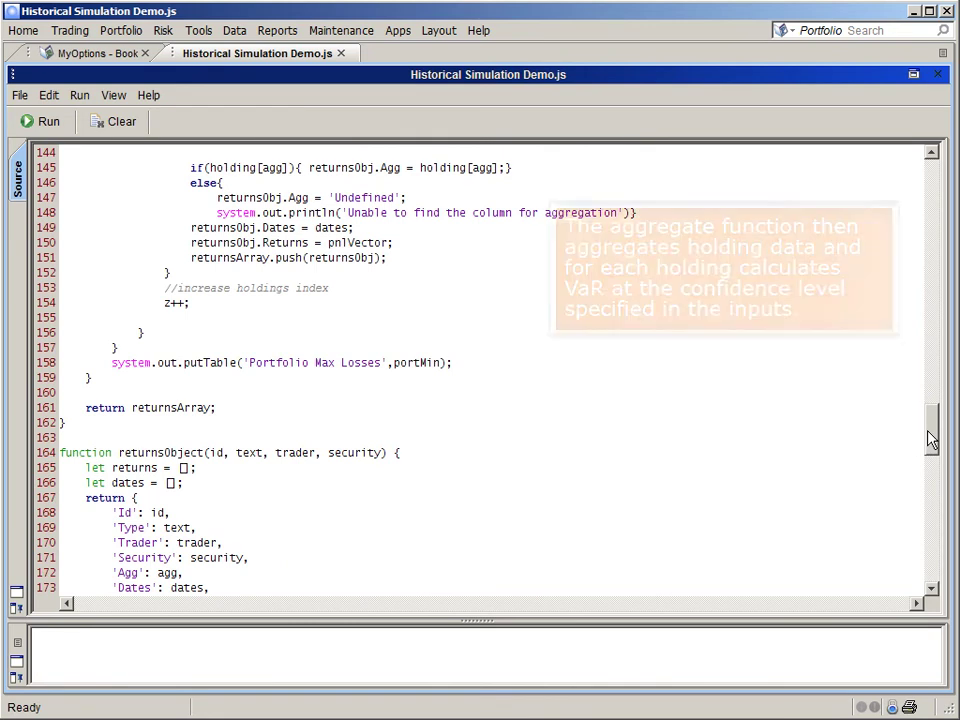
{"action": "scroll", "scroll_direction": "down", "scroll_amount": 3}
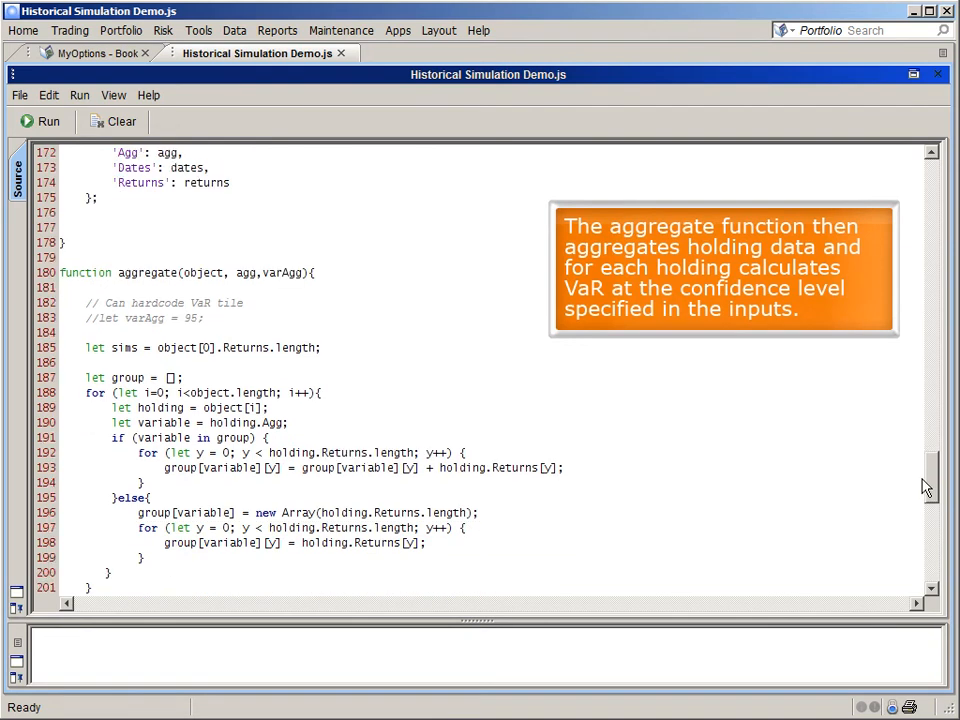
{"action": "scroll", "scroll_direction": "down", "scroll_amount": 3}
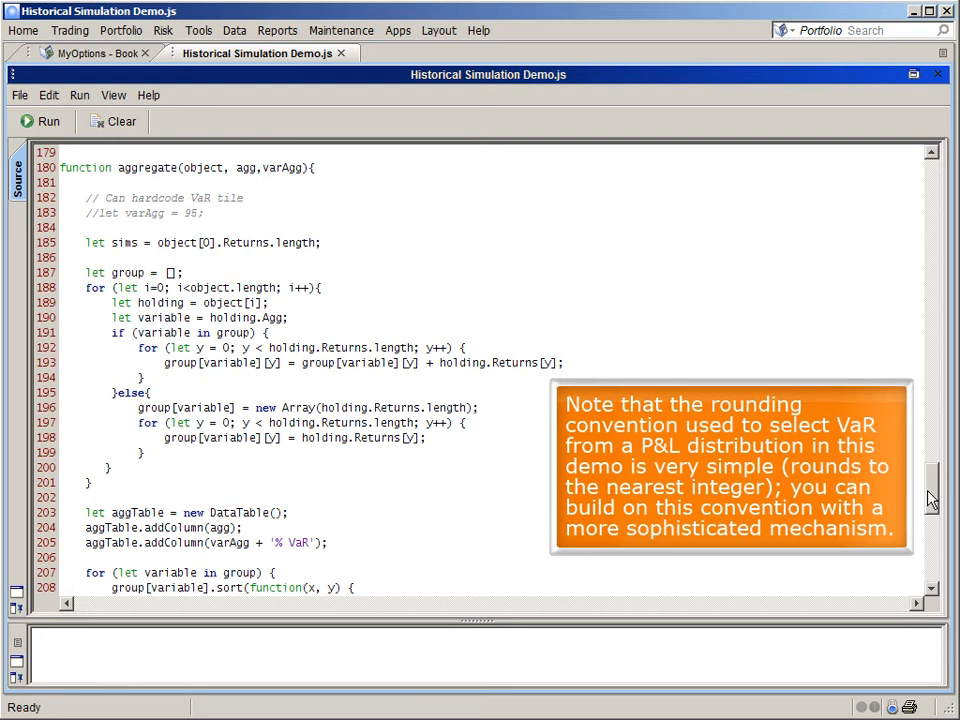
{"action": "scroll", "scroll_direction": "down", "scroll_amount": 3}
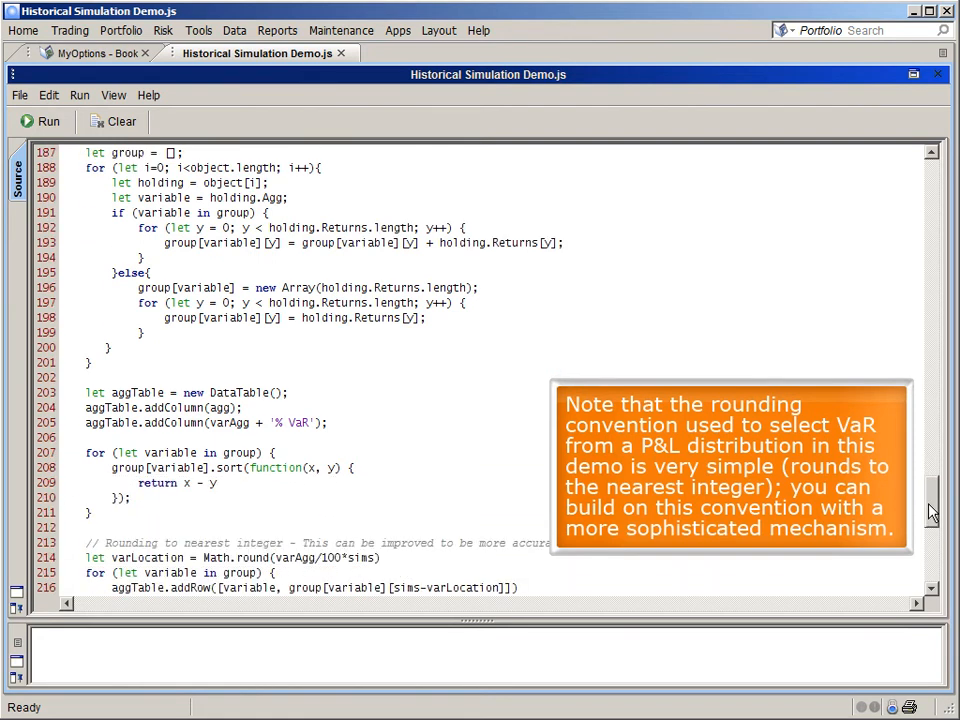
{"action": "scroll", "scroll_direction": "down", "scroll_amount": 3}
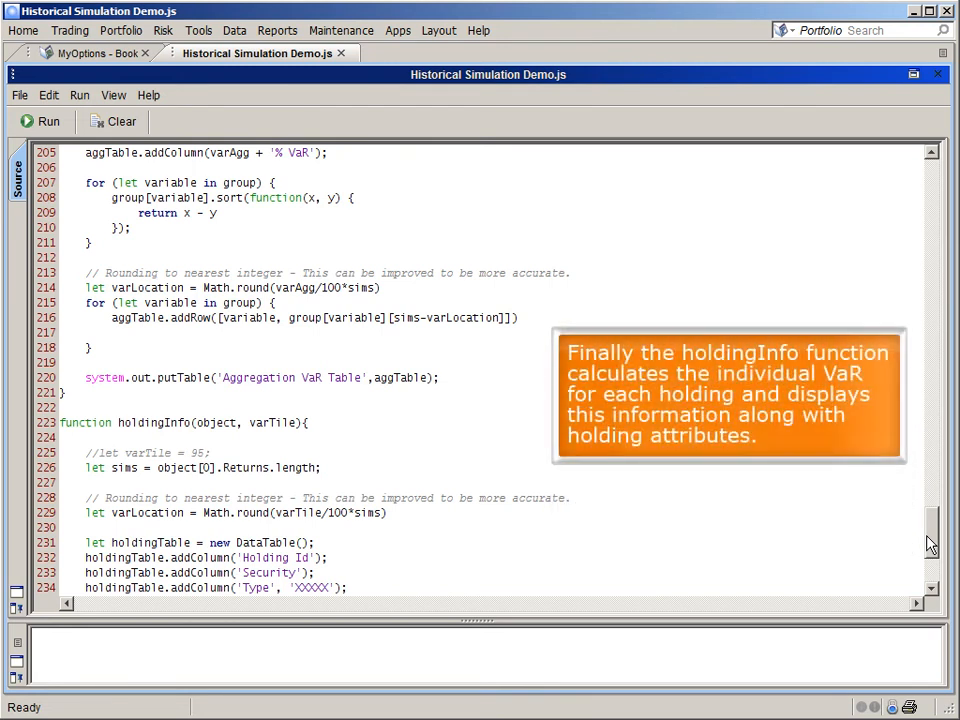
{"action": "scroll", "scroll_direction": "down", "scroll_amount": 3}
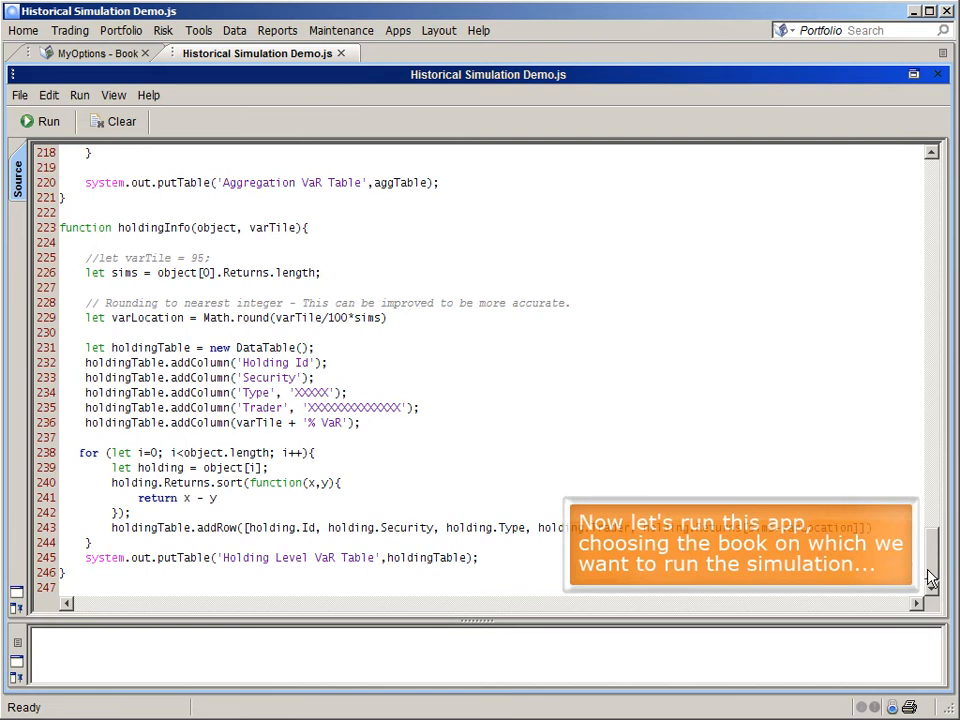
{"action": "left_click", "coordinate": [40, 121]}
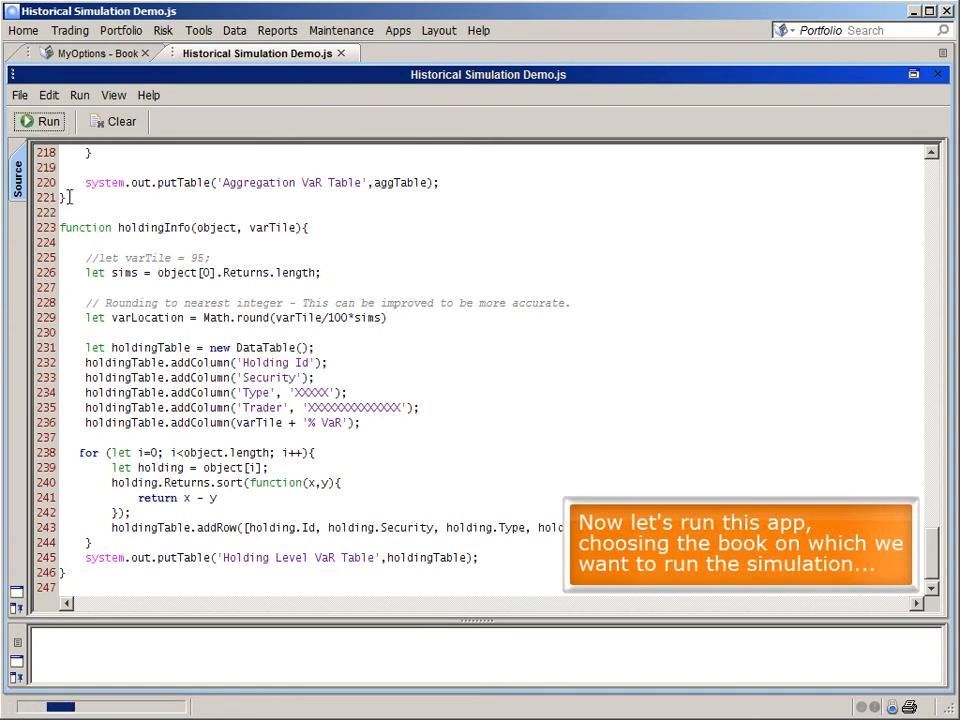
- Run the app on book MyOptions with setup file HistSim1, keeping Trader and 95
{"action": "left_click", "coordinate": [40, 121]}
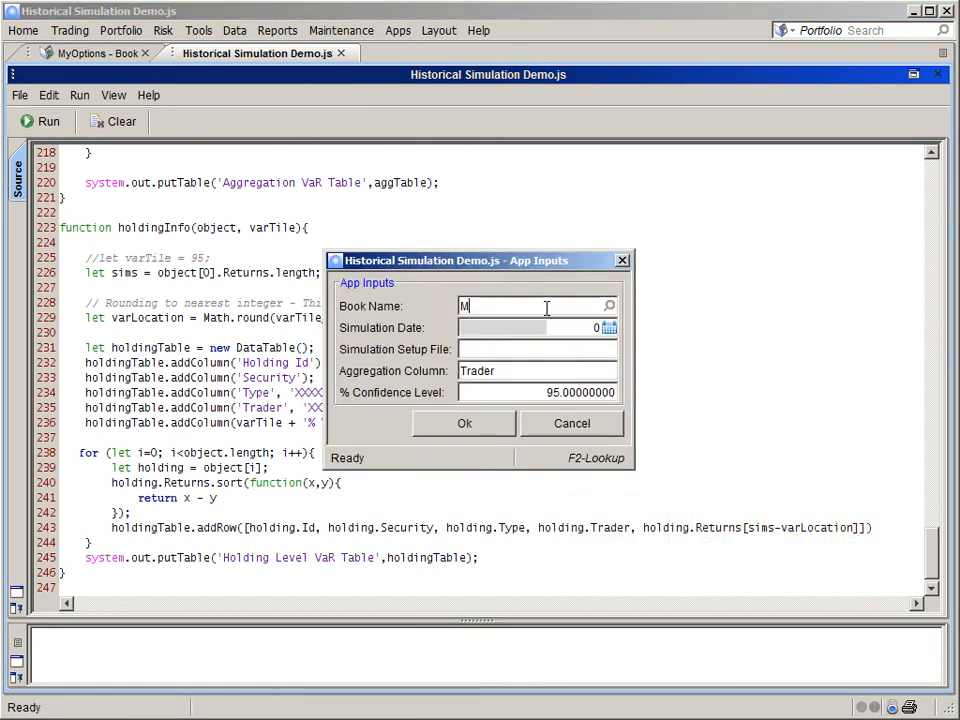
{"action": "type", "text": "yOptions"}
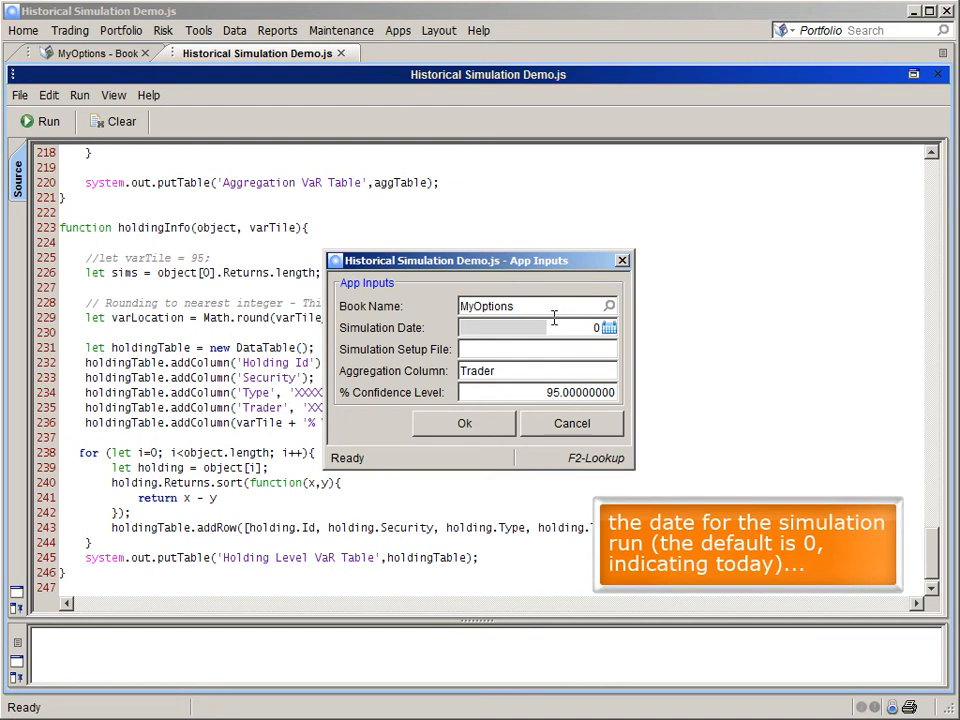
{"action": "left_click", "coordinate": [520, 327]}
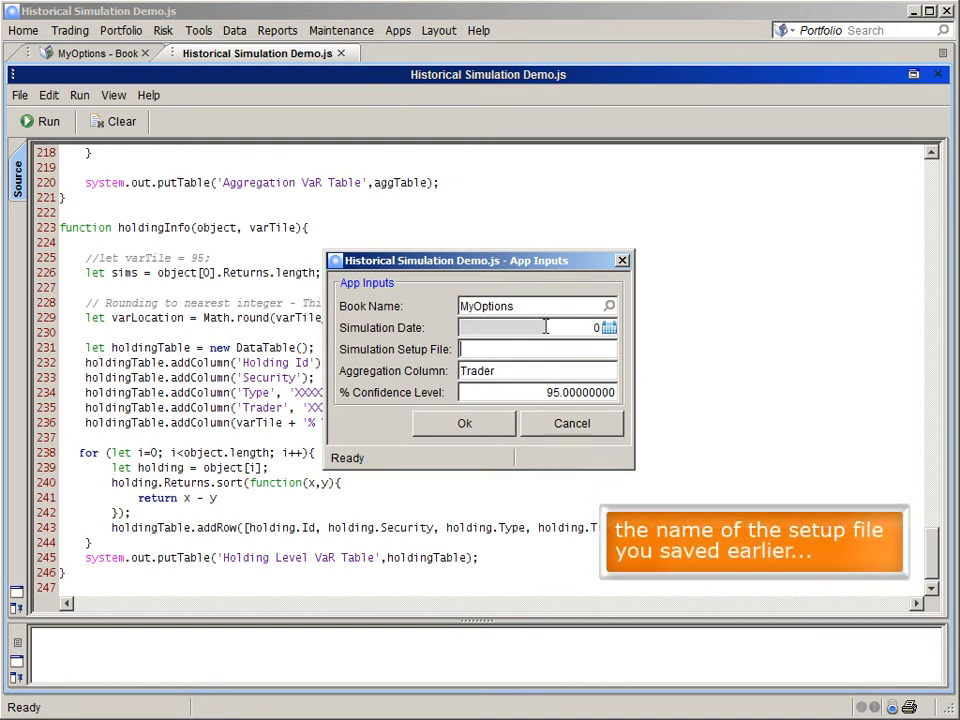
{"action": "type", "text": "HistSim1"}
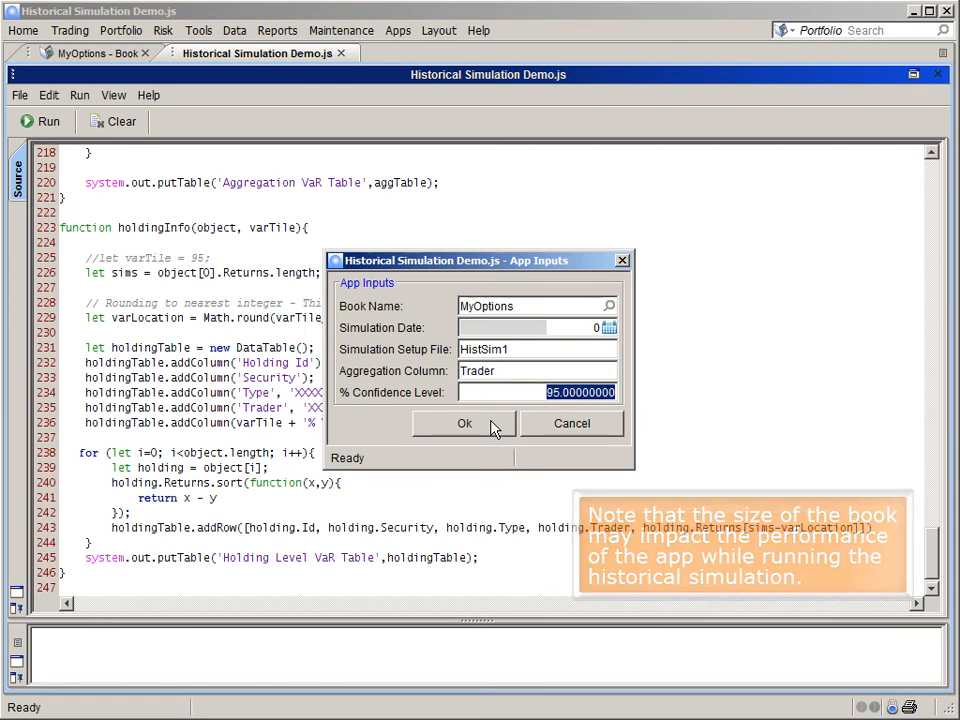
{"action": "left_click", "coordinate": [464, 423]}
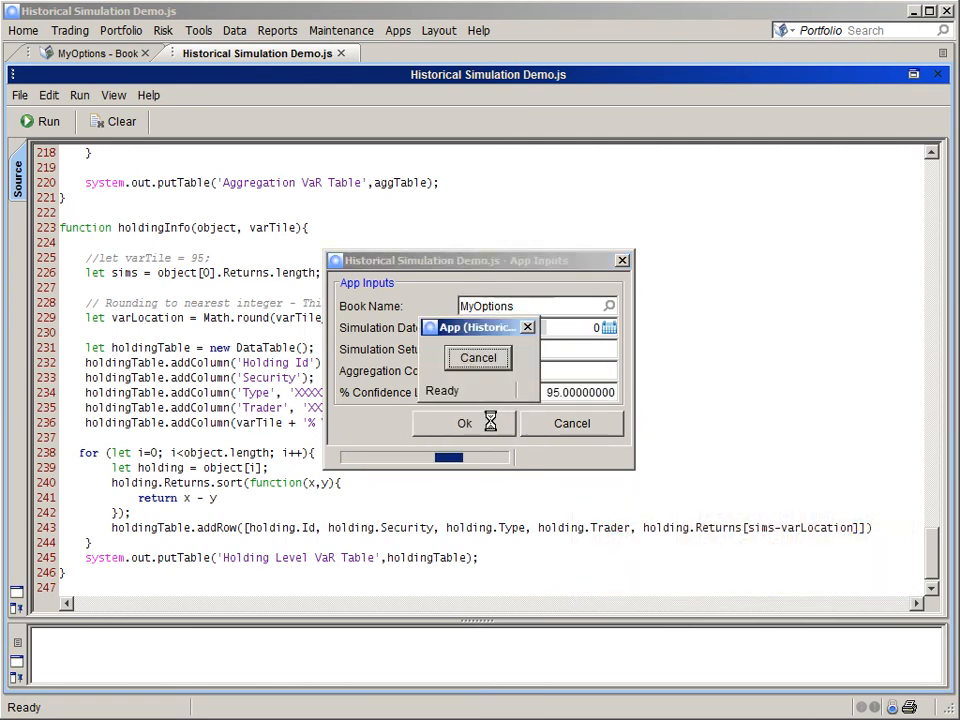
{"action": "left_click", "coordinate": [464, 423]}
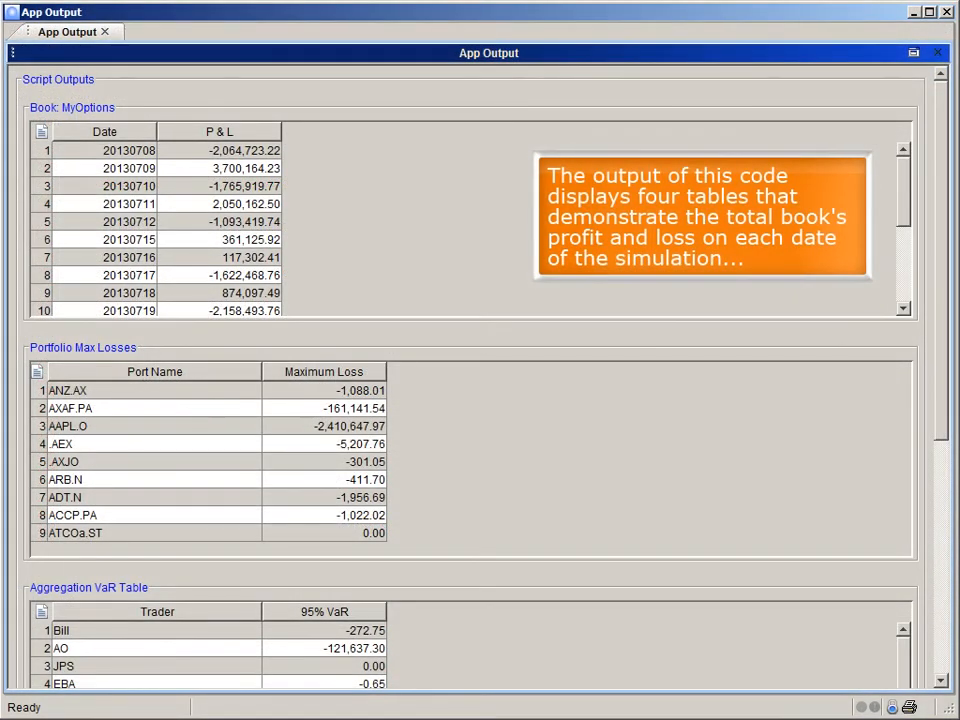
{"action": "scroll", "scroll_direction": "down", "scroll_amount": 3}
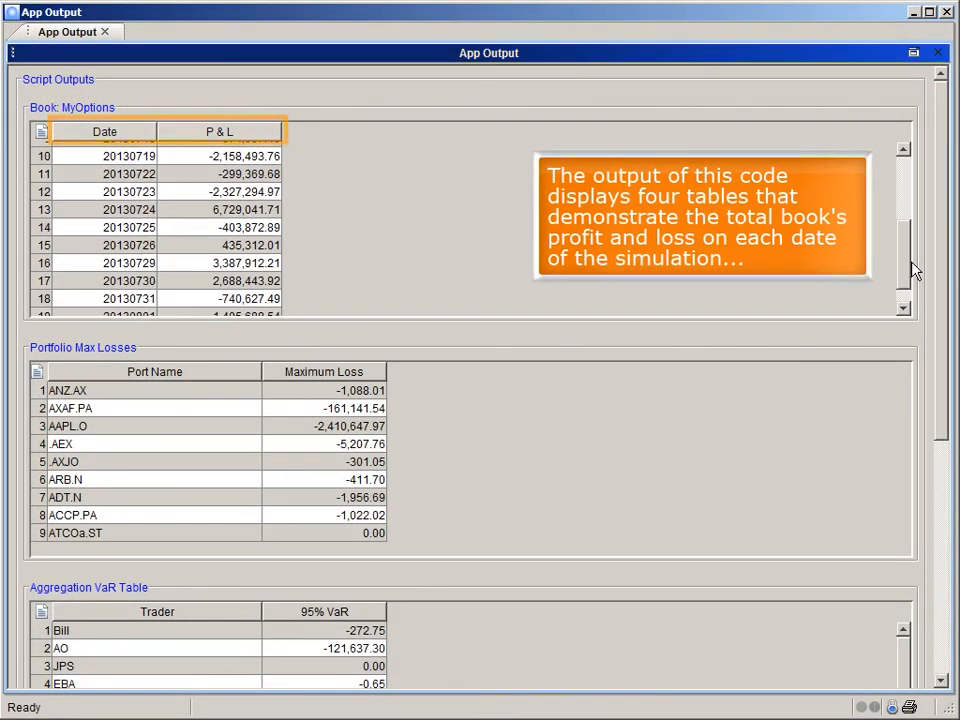
{"action": "scroll", "scroll_direction": "down", "scroll_amount": 3}
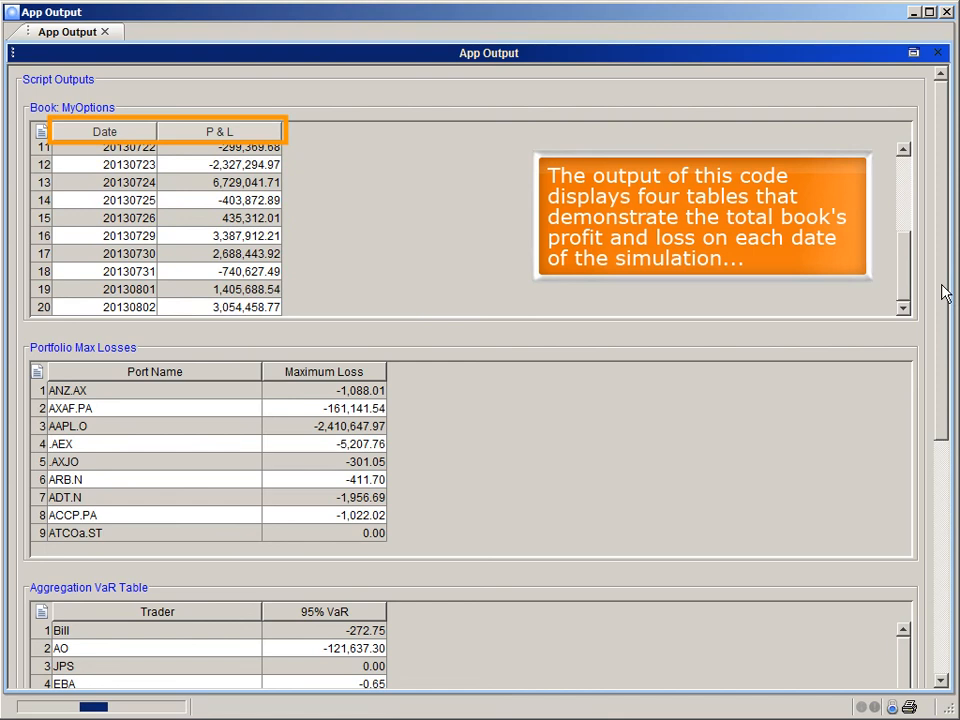
{"action": "scroll", "scroll_direction": "down", "scroll_amount": 3}
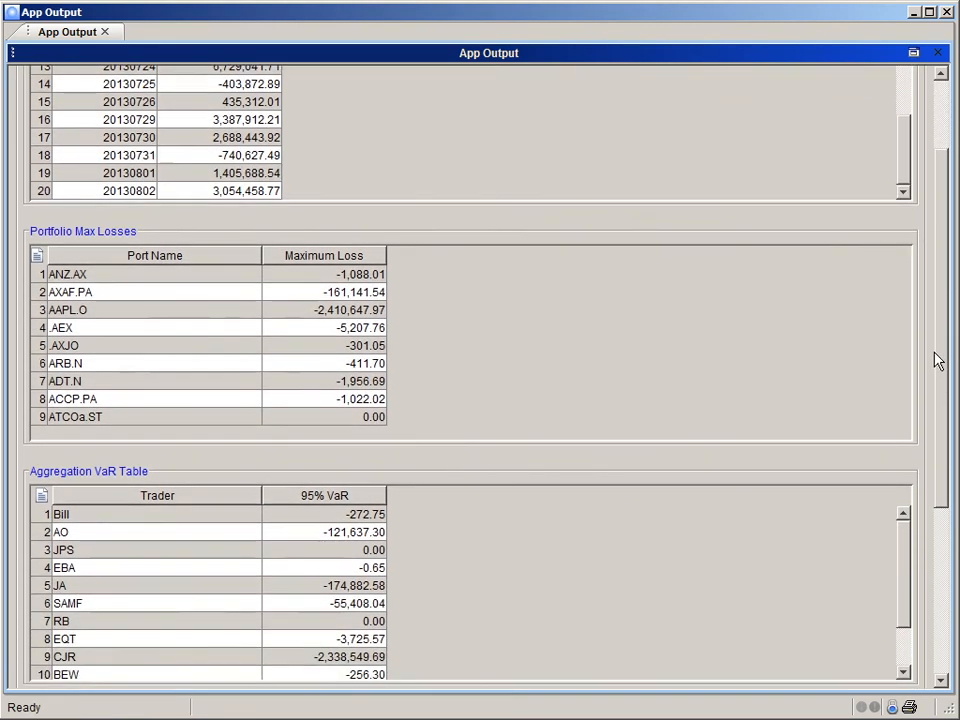
{"action": "scroll", "scroll_direction": "down", "scroll_amount": 3}
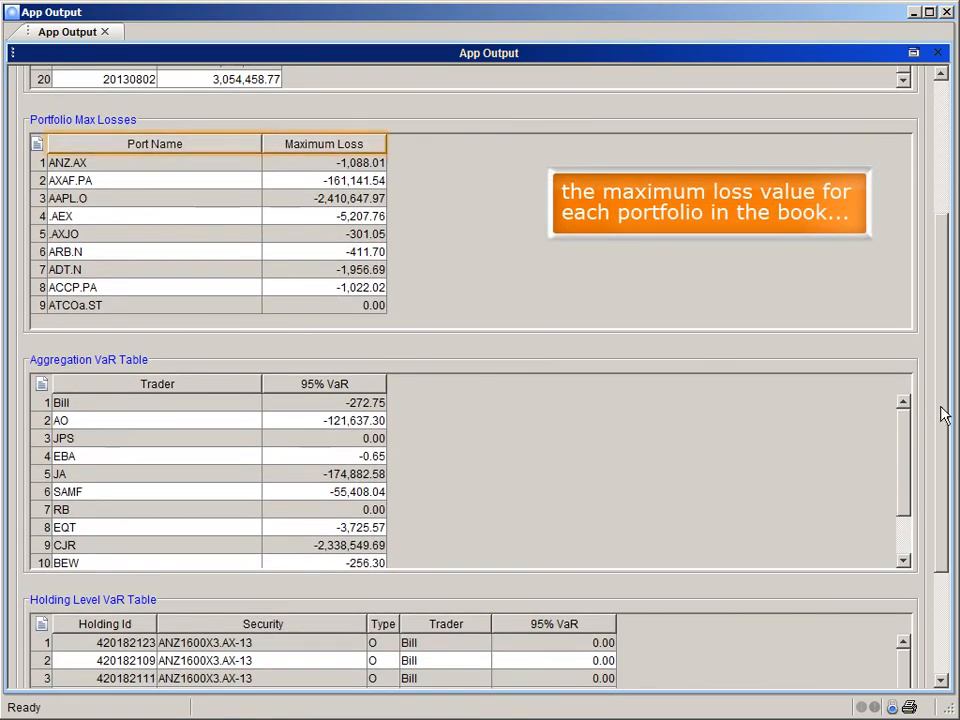
{"action": "scroll", "scroll_direction": "down", "scroll_amount": 3}
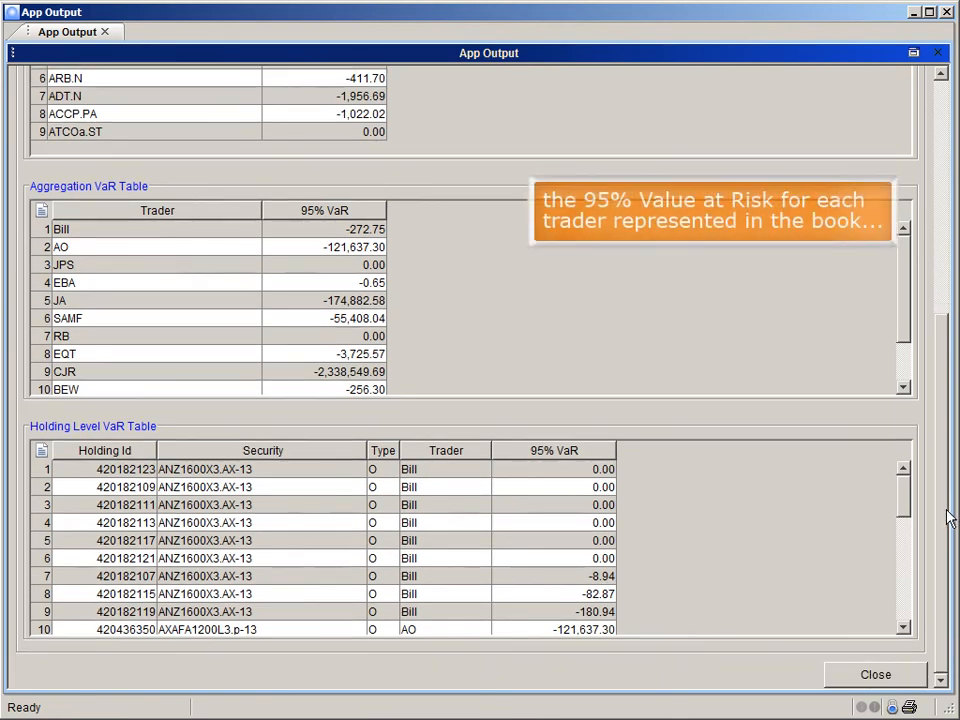
{"action": "scroll", "scroll_direction": "down", "scroll_amount": 3}
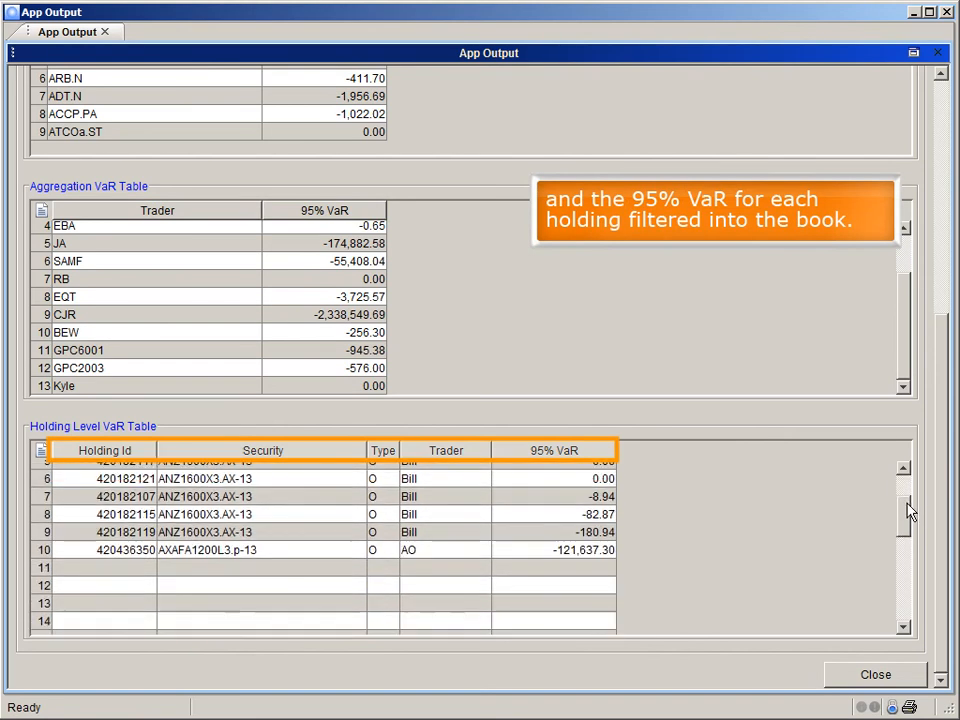
{"action": "scroll", "scroll_direction": "down", "scroll_amount": 3}
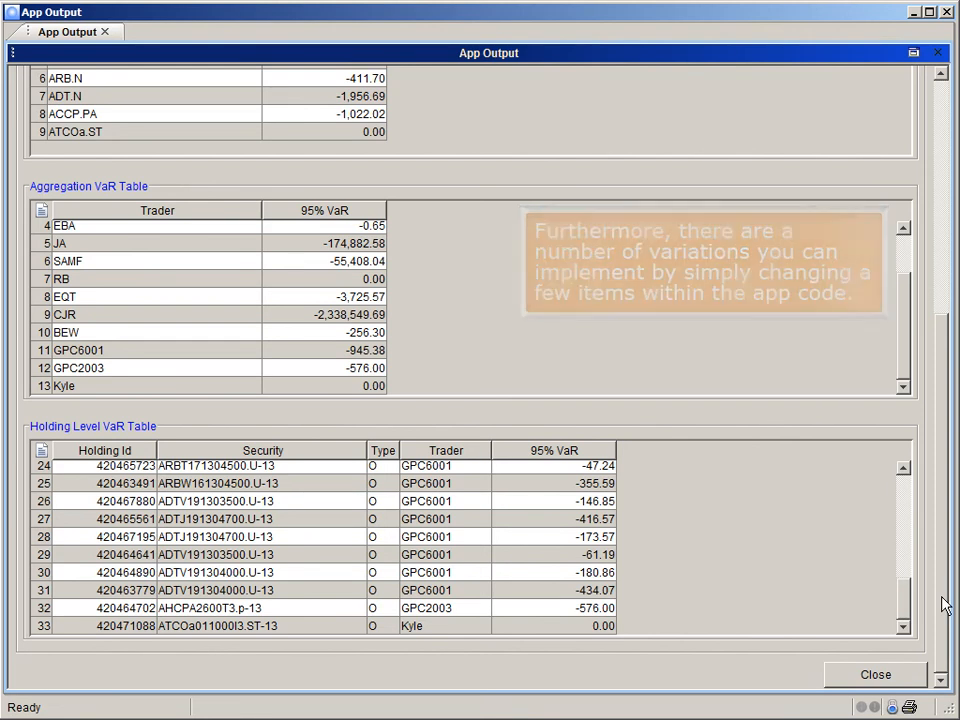
{"action": "scroll", "scroll_direction": "up", "scroll_amount": 3}
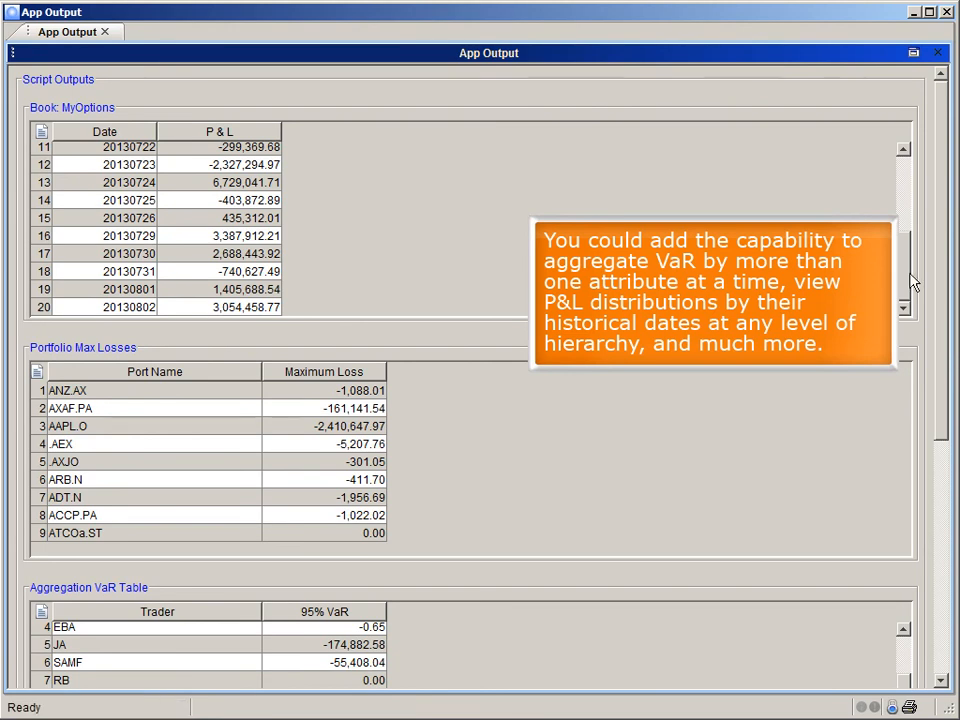
{"action": "scroll", "scroll_direction": "up", "scroll_amount": 3}
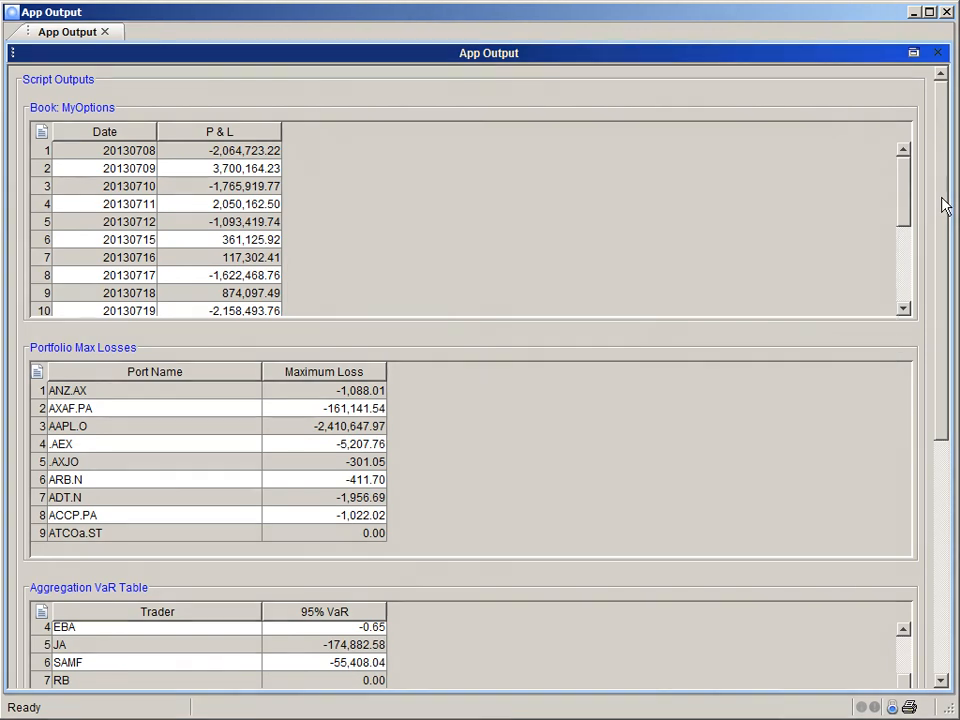
{"action": "scroll", "scroll_direction": "down", "scroll_amount": 3}
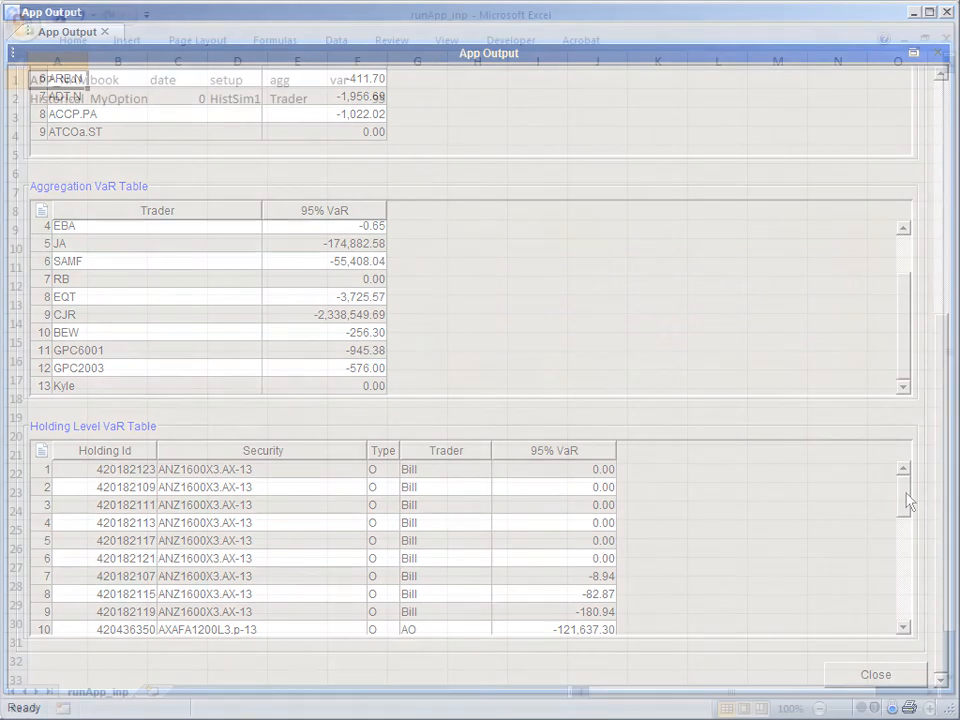
- Open runApp_out.xlsx and review its four result tables, returning to the top
{"action": "left_click", "coordinate": [874, 674]}
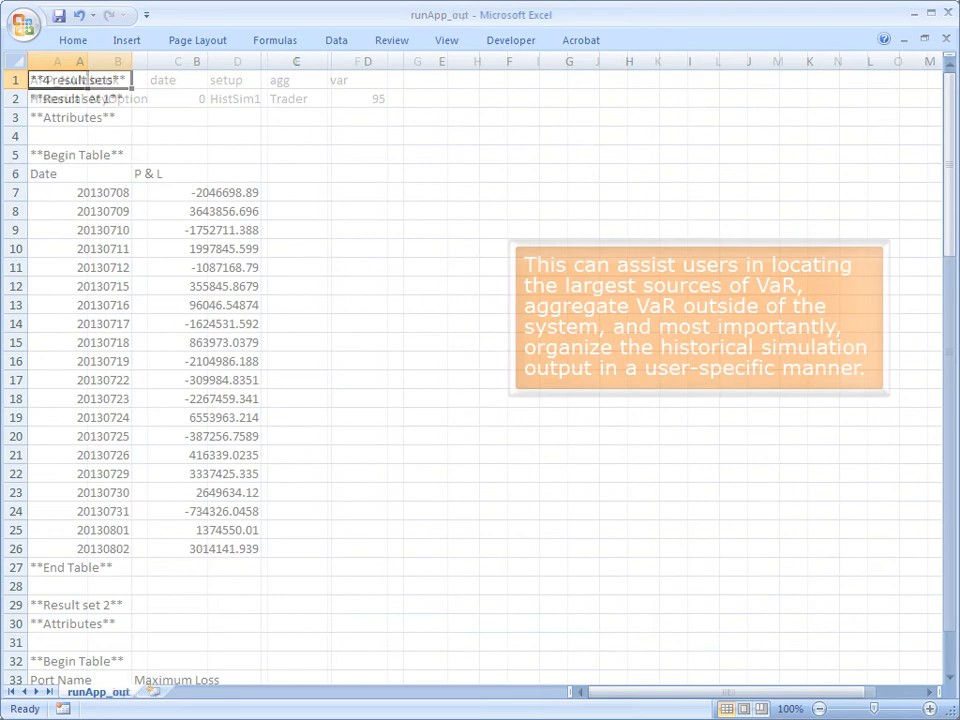
{"action": "scroll", "scroll_direction": "down", "scroll_amount": 3}
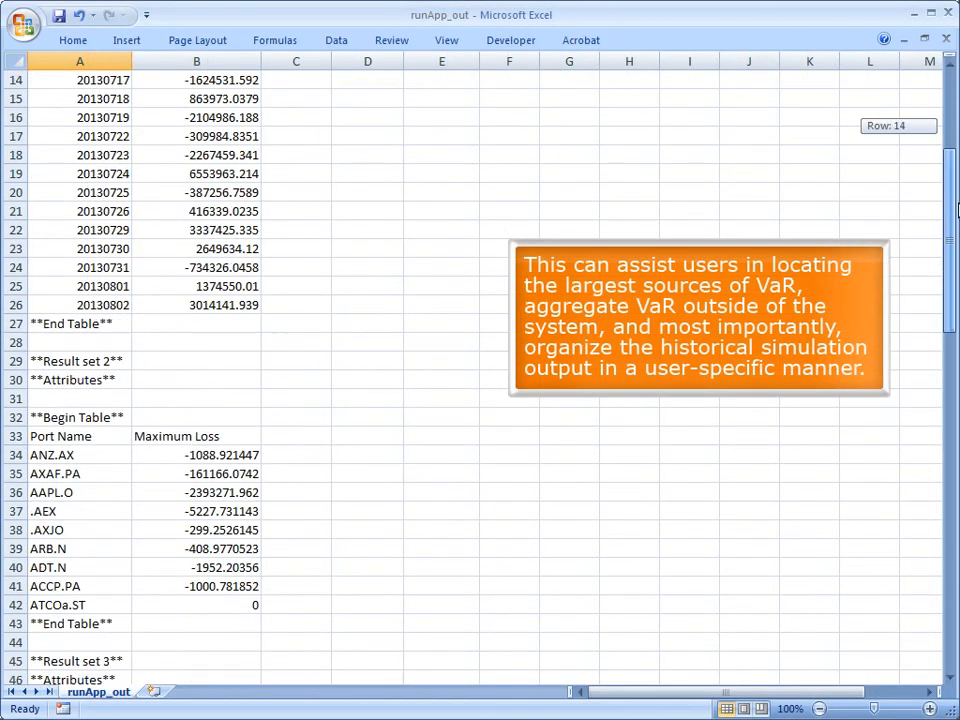
{"action": "scroll", "scroll_direction": "down", "scroll_amount": 3}
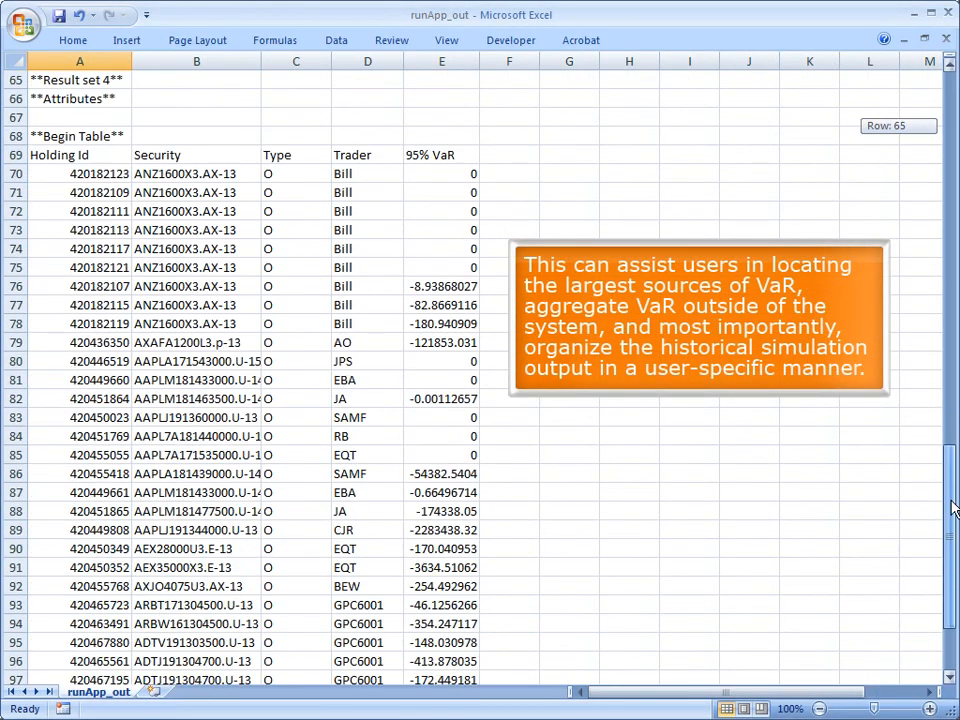
{"action": "scroll", "scroll_direction": "down", "scroll_amount": 3}
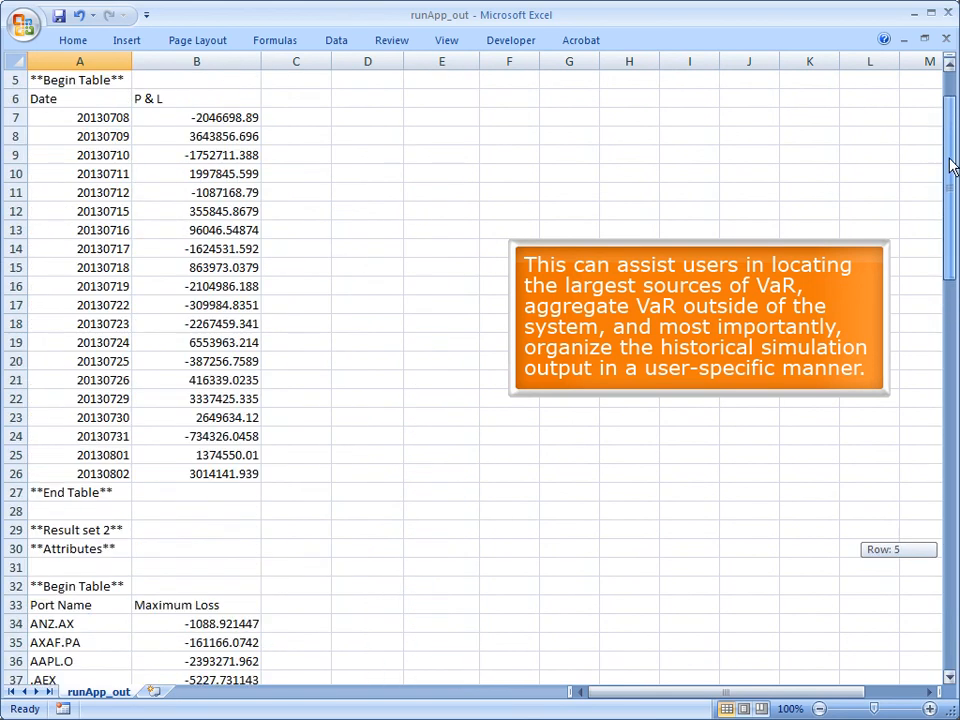
{"action": "scroll", "scroll_direction": "up", "scroll_amount": 3}
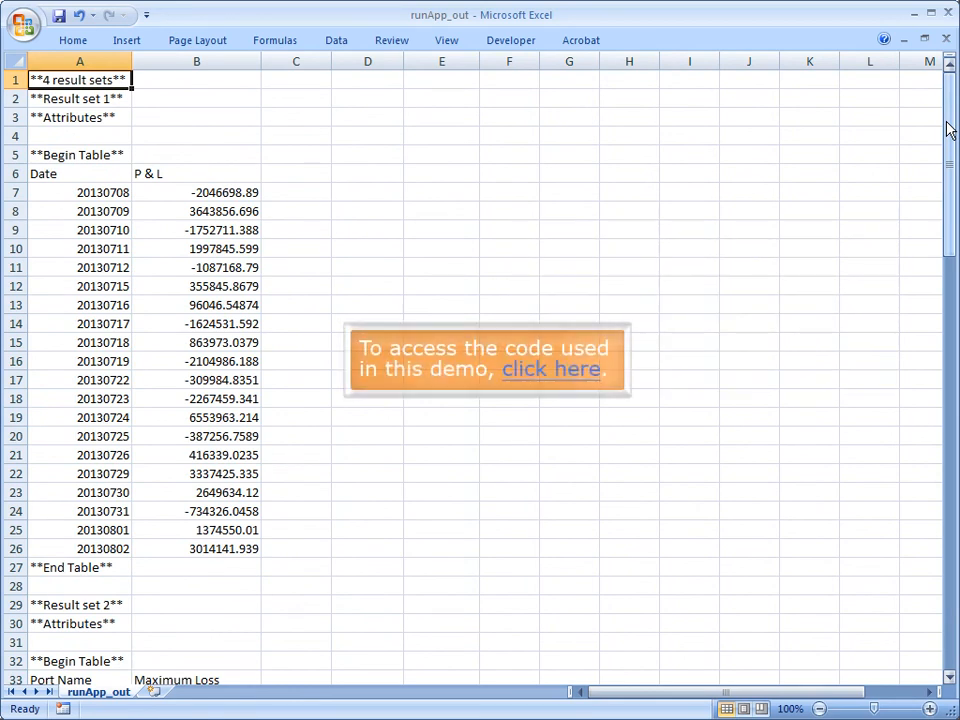